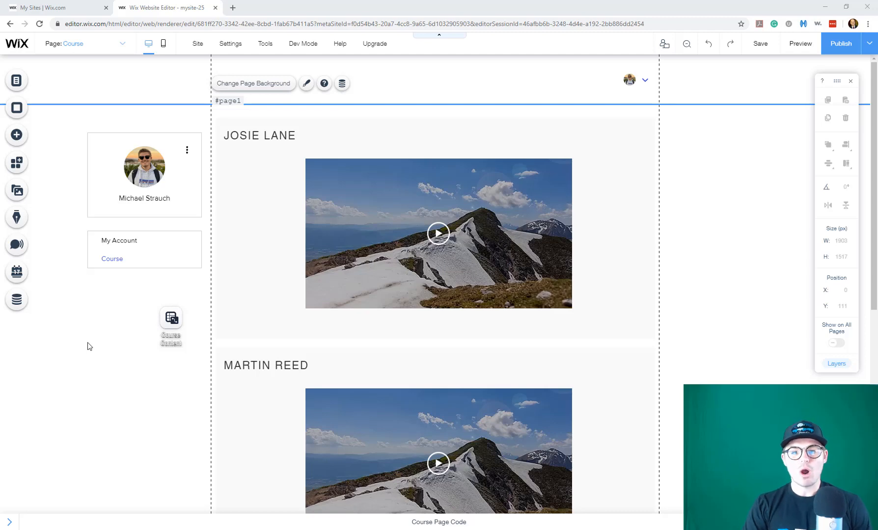
mouse_move(123, 405)
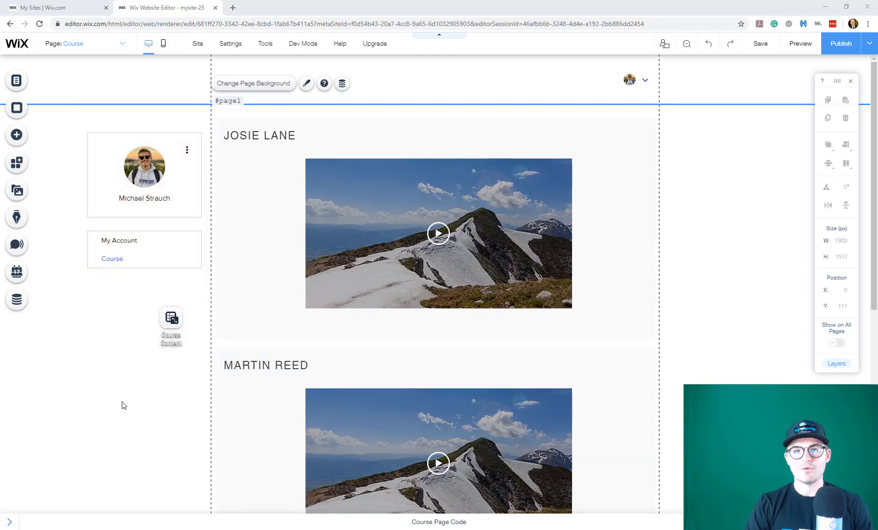
Step: Start a new content collection from the Database panel
click(118, 241)
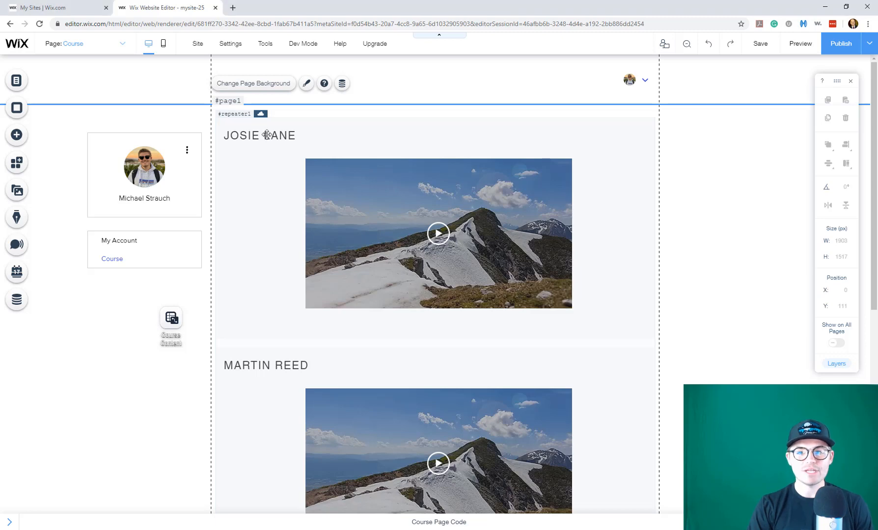
click(438, 234)
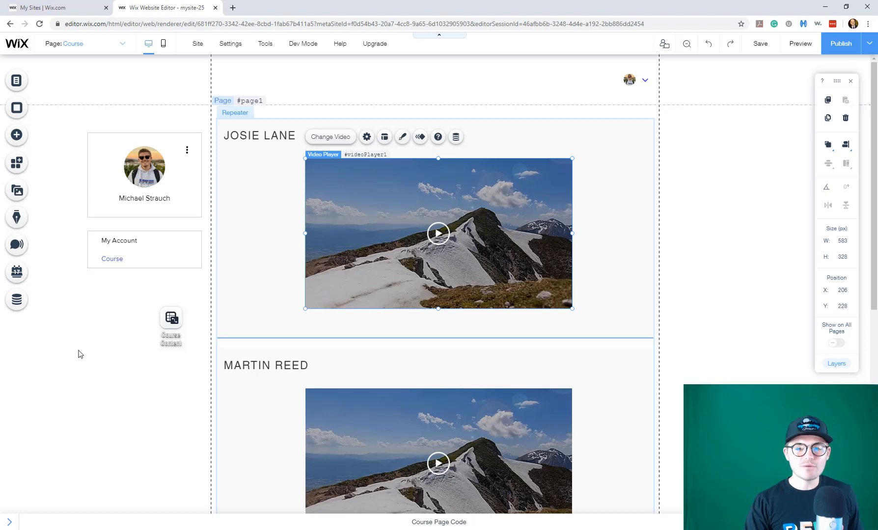
click(17, 299)
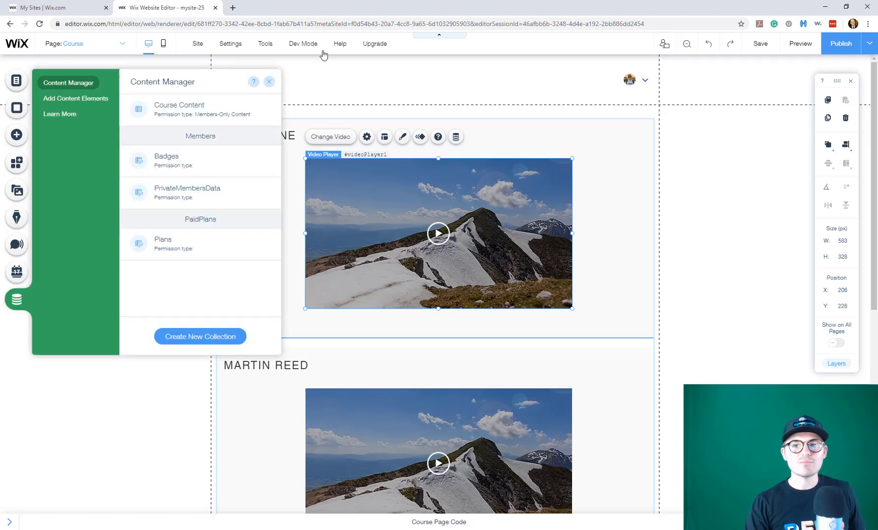
click(302, 43)
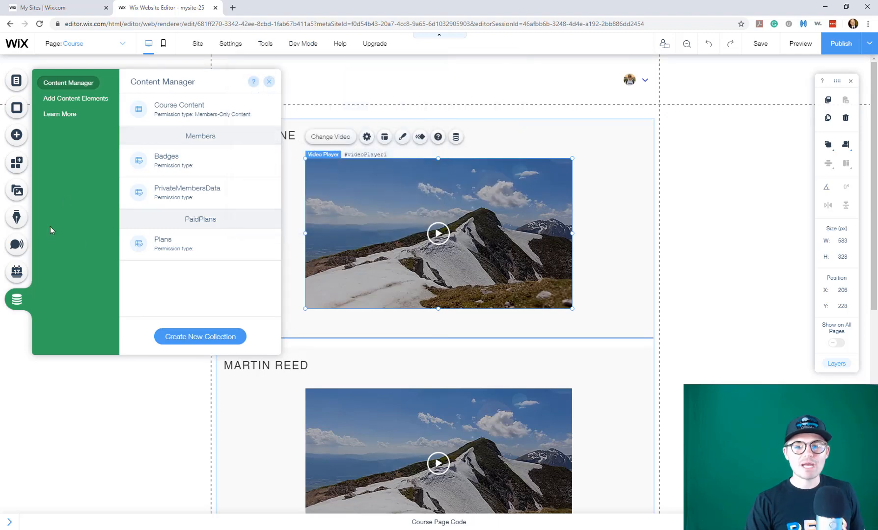
mouse_move(200, 337)
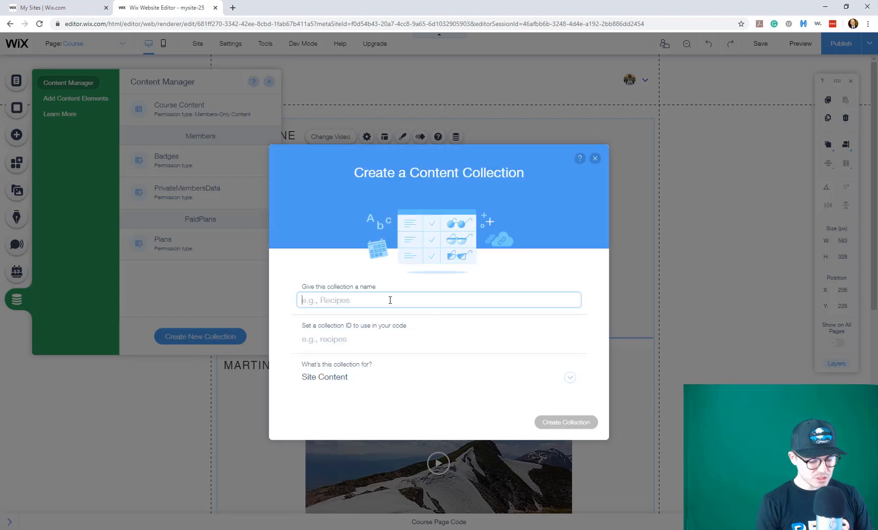
Step: Name the collection 'Module 1' and choose Custom Use permissions
text(Modeul)
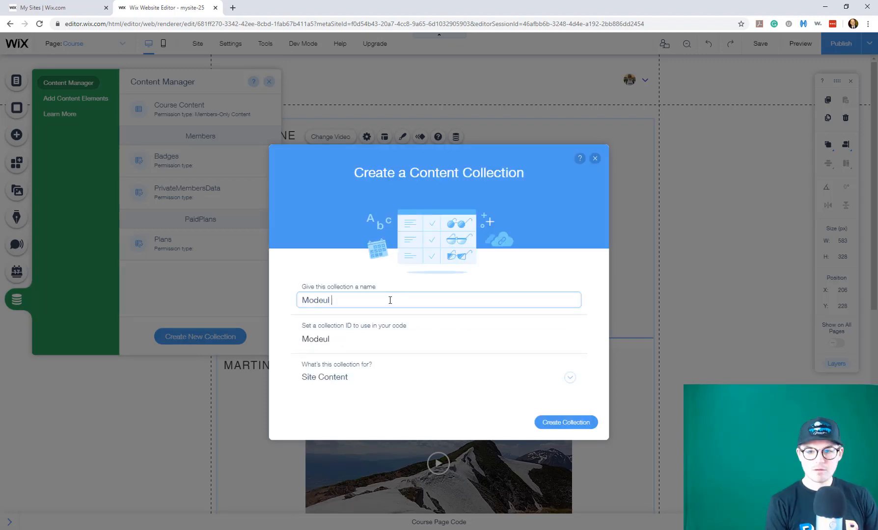
key(Backspace)
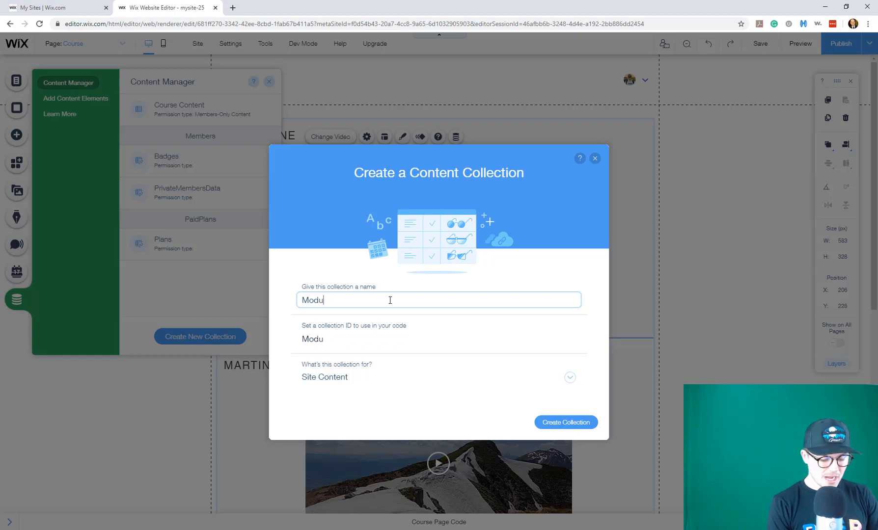
text(le 1)
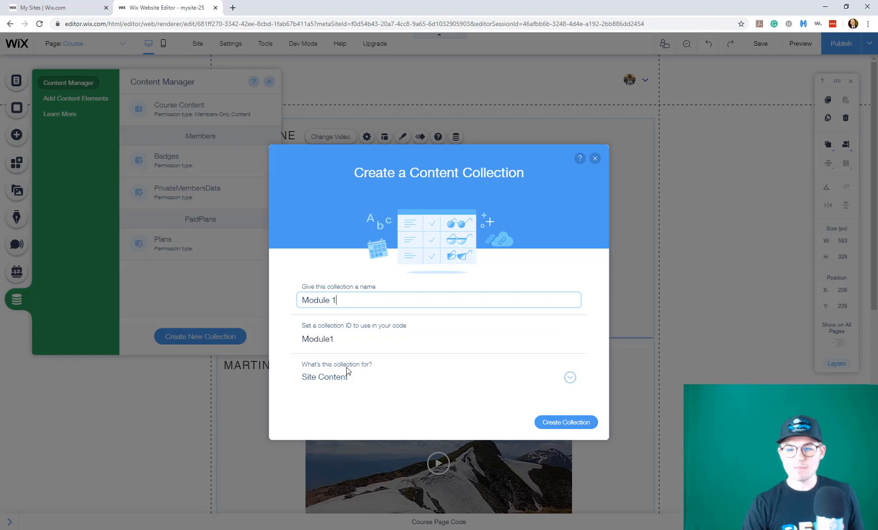
click(570, 377)
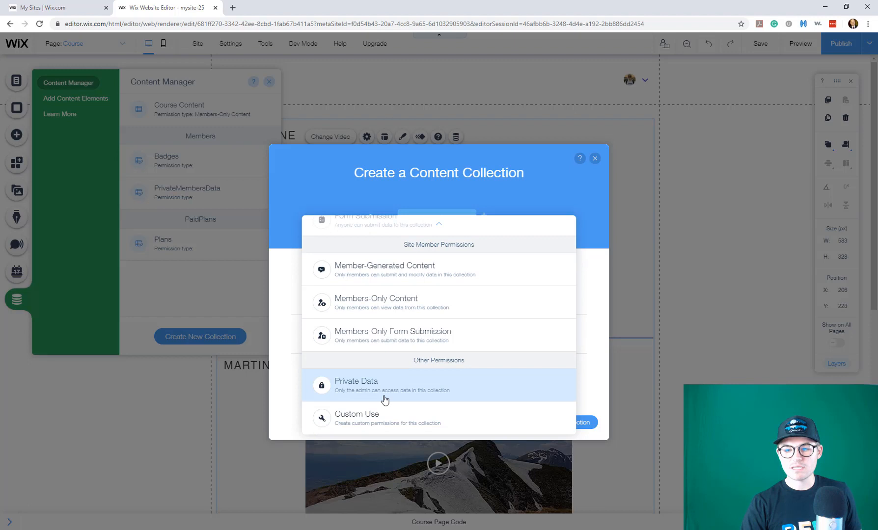
click(357, 418)
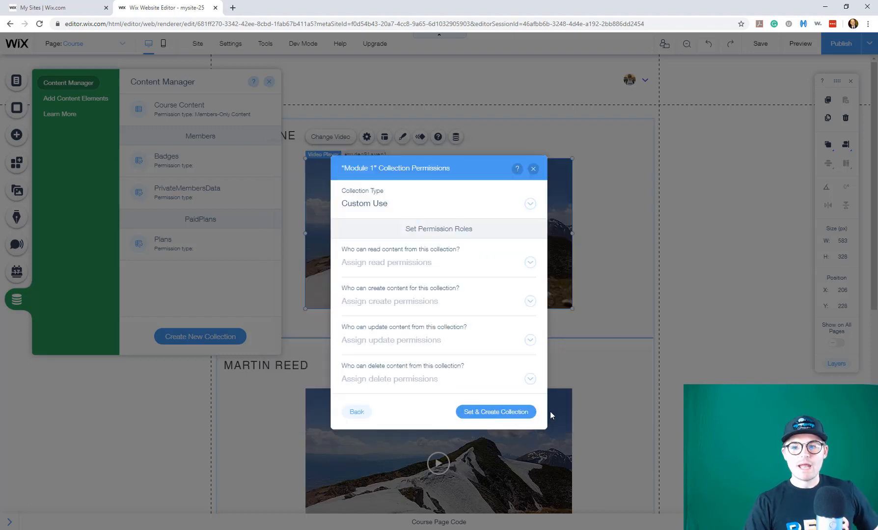
Step: Allow only site members to read the content and create the collection
click(530, 262)
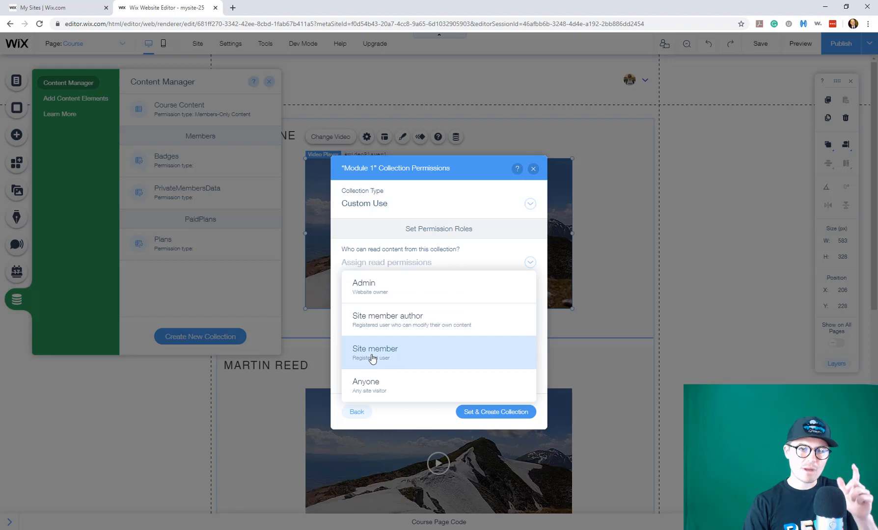
click(375, 353)
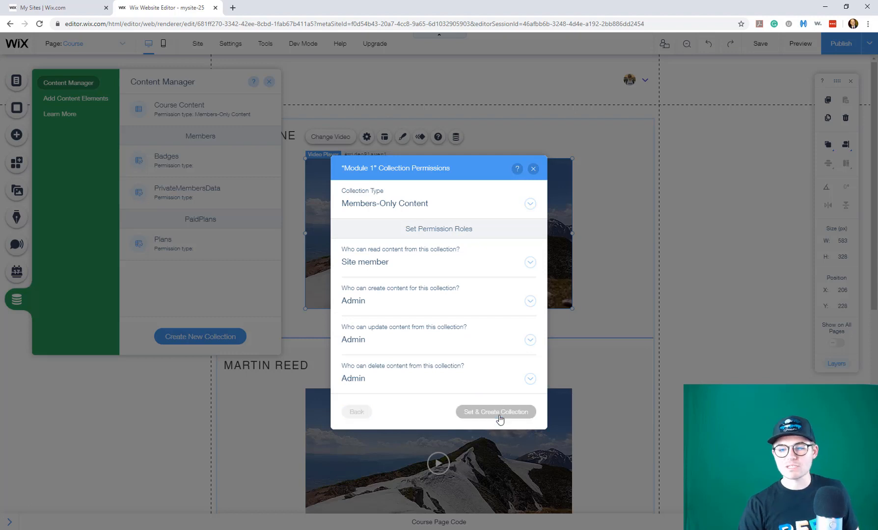
click(495, 412)
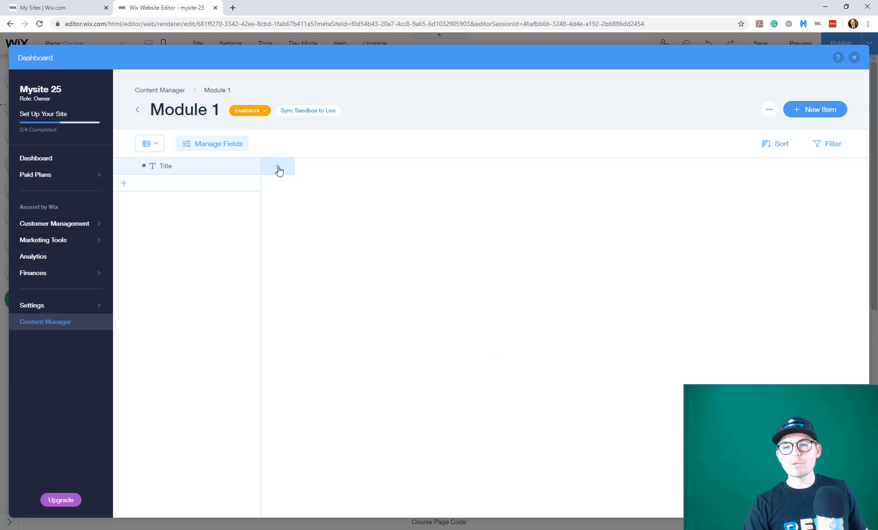
mouse_move(397, 192)
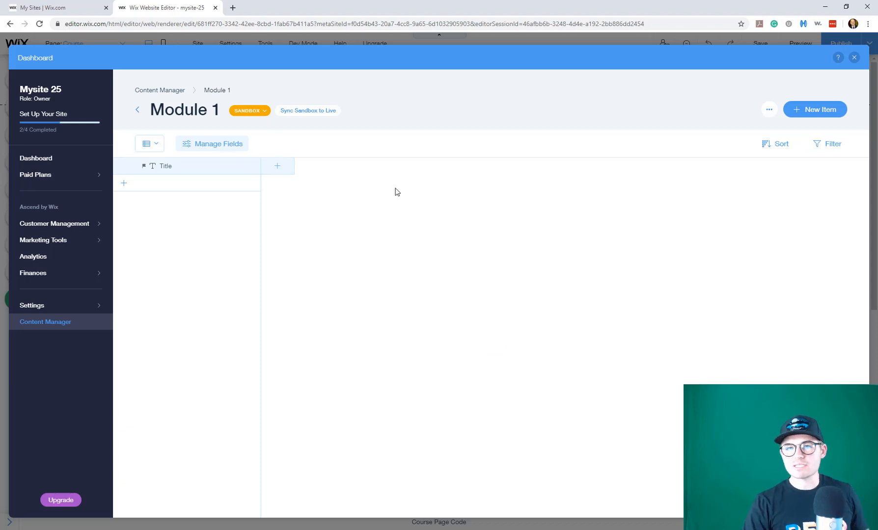
mouse_move(249, 110)
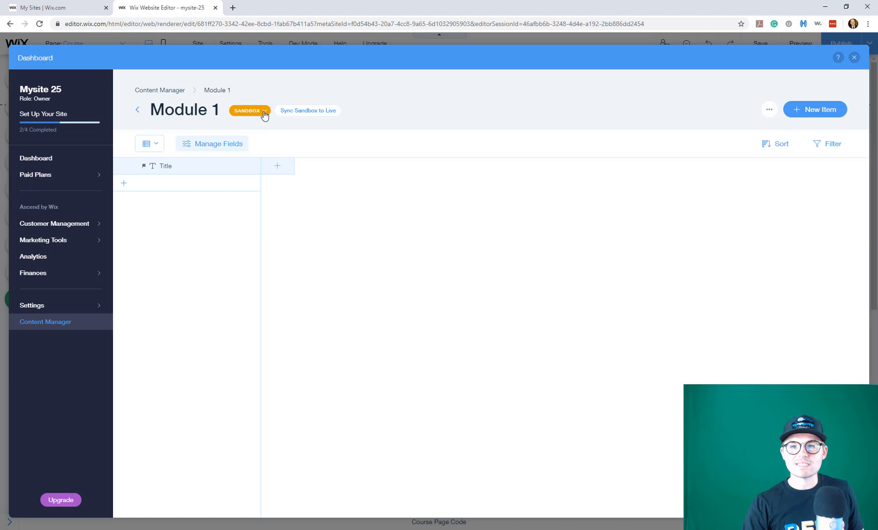
mouse_move(319, 169)
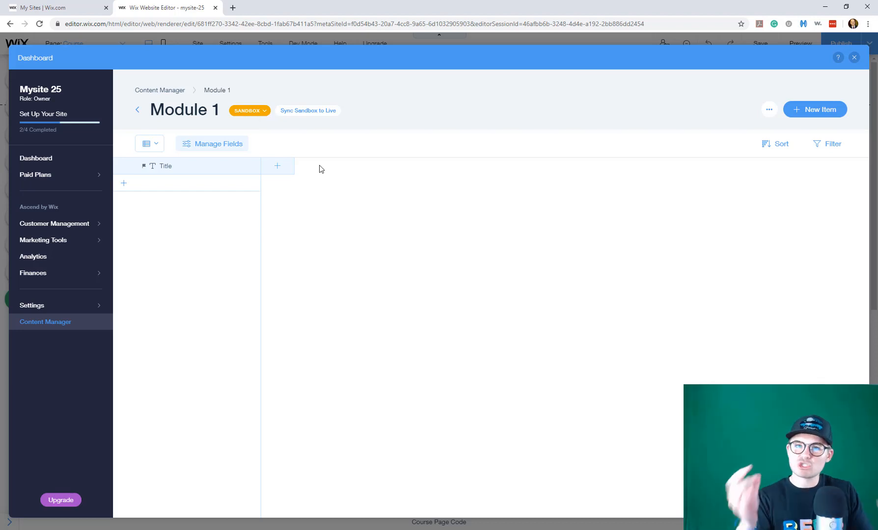
mouse_move(283, 122)
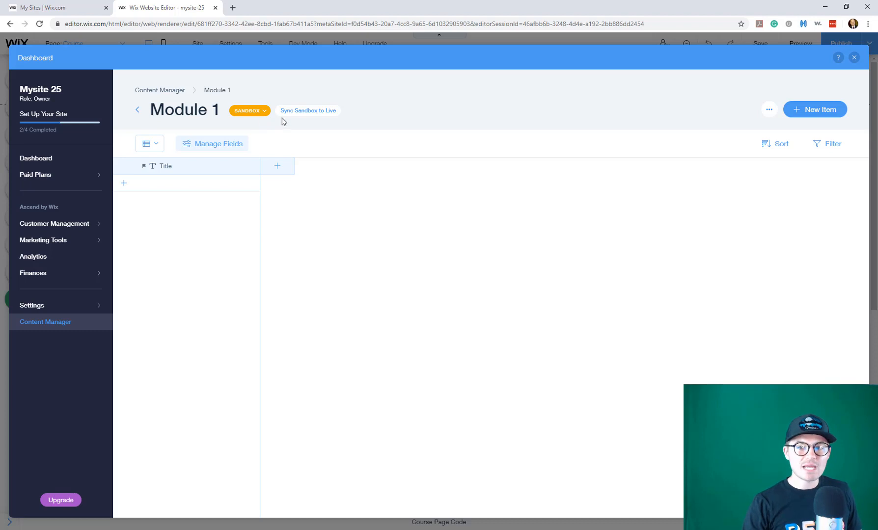
mouse_move(249, 110)
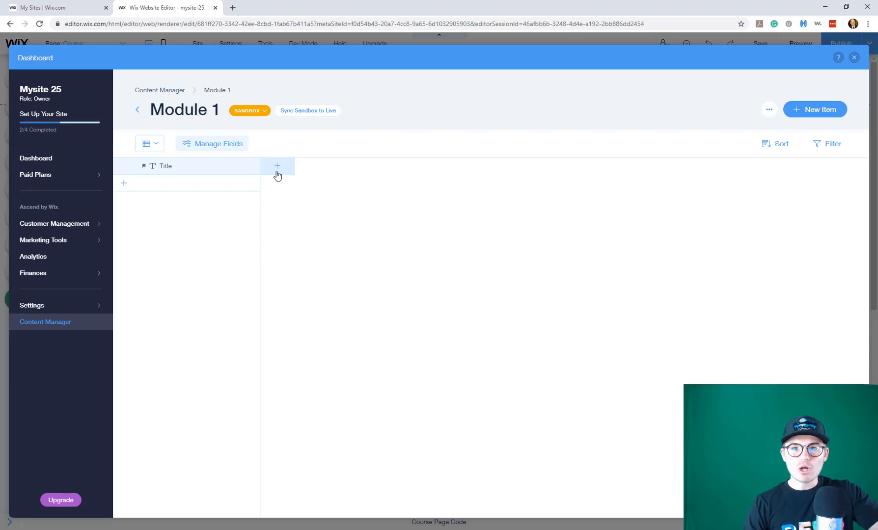
Step: Add a Text field named 'Video Title - Mod 1' and save it
click(277, 166)
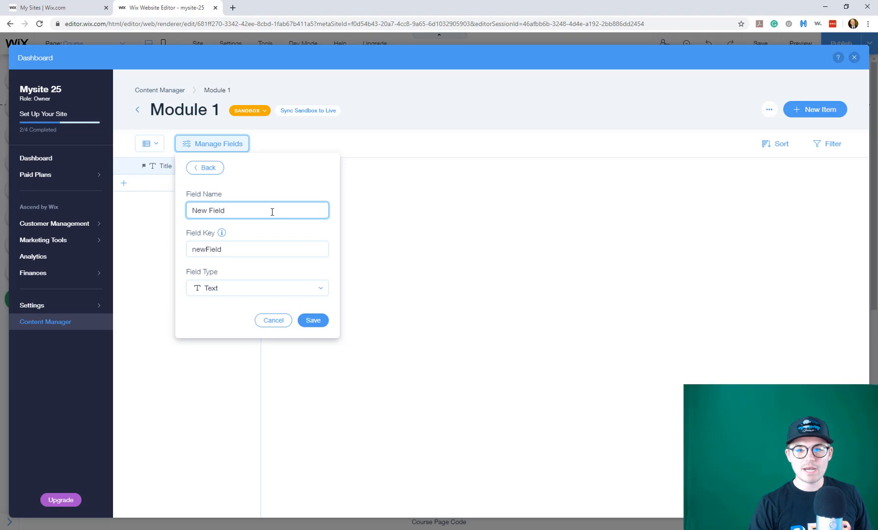
triple_click(257, 210)
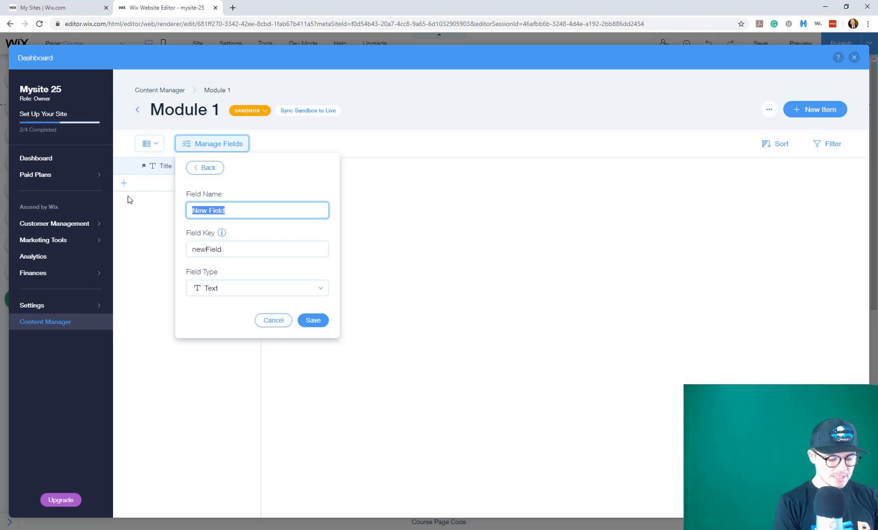
text(vi)
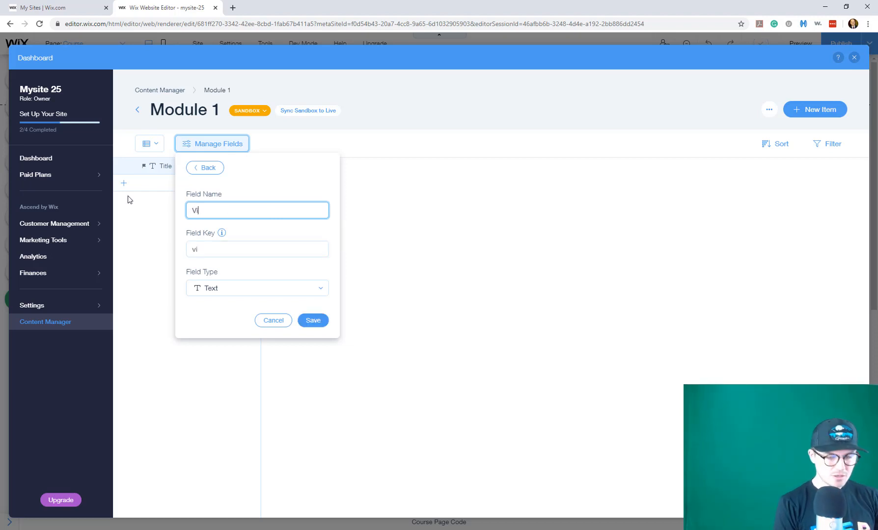
text(Video Ti)
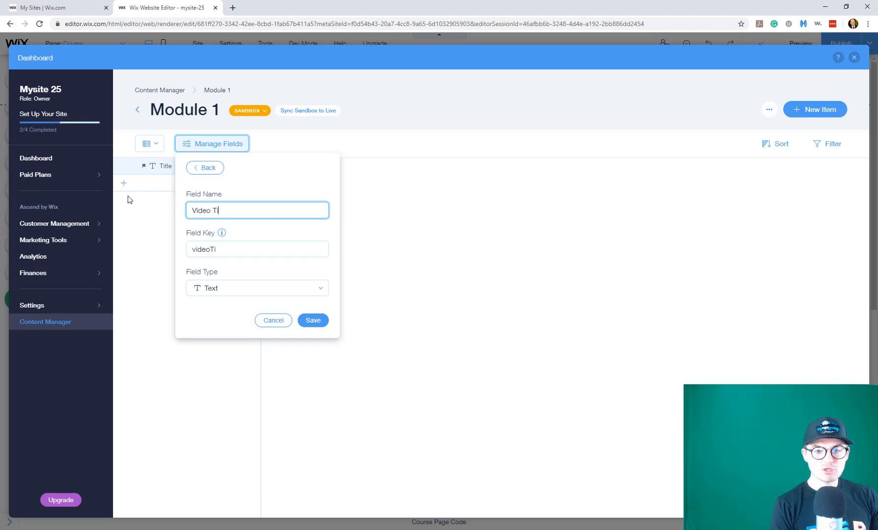
text(t)
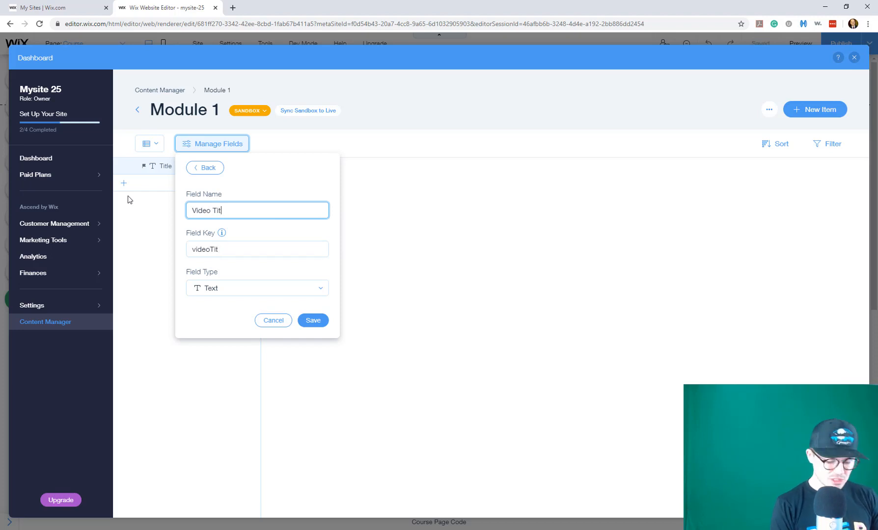
text(lw)
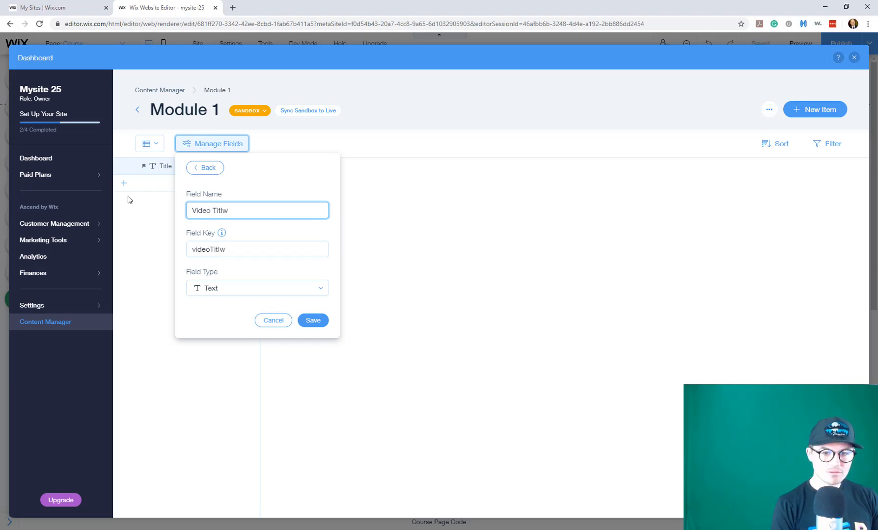
text(Video Title - Mo)
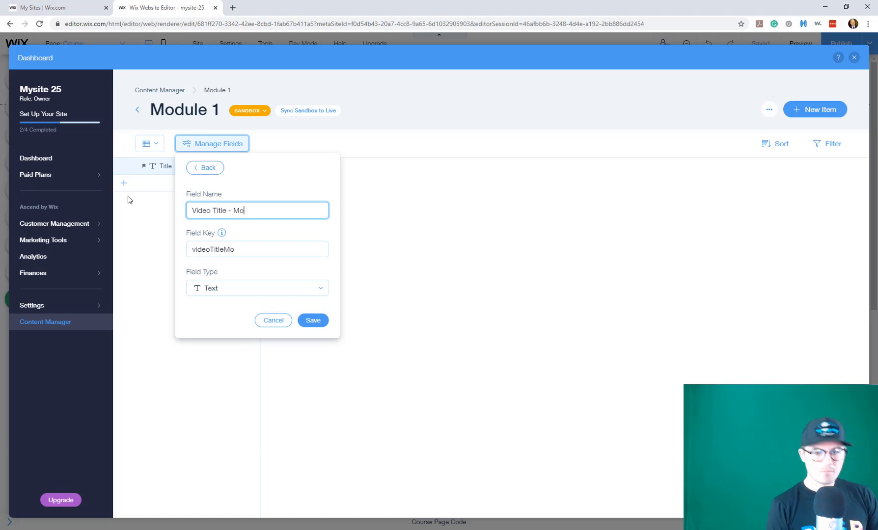
text(d 1)
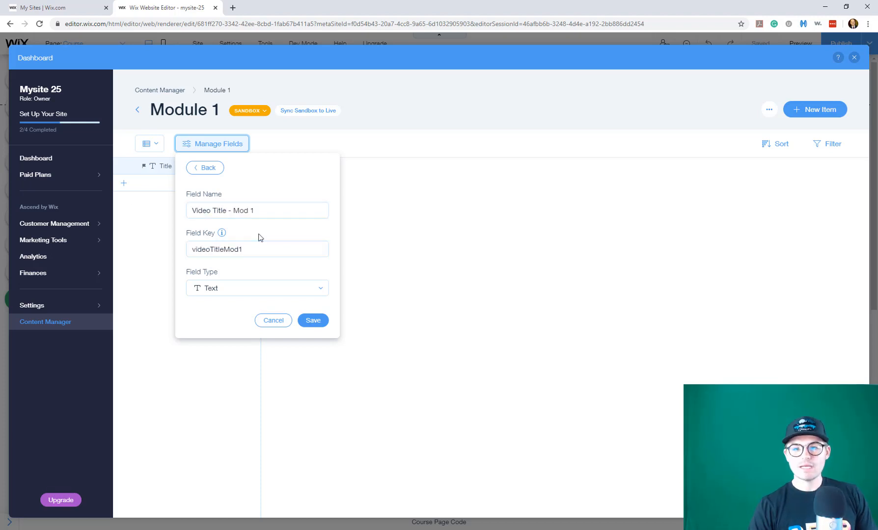
mouse_move(249, 262)
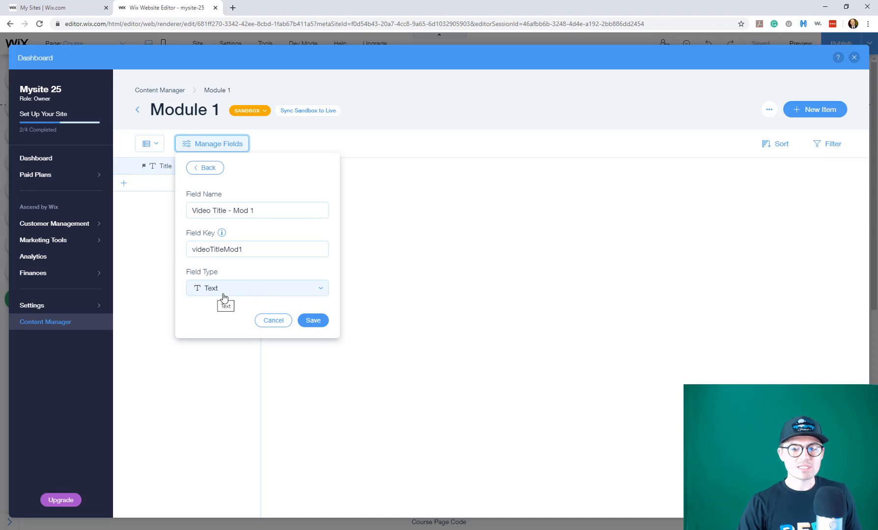
click(313, 321)
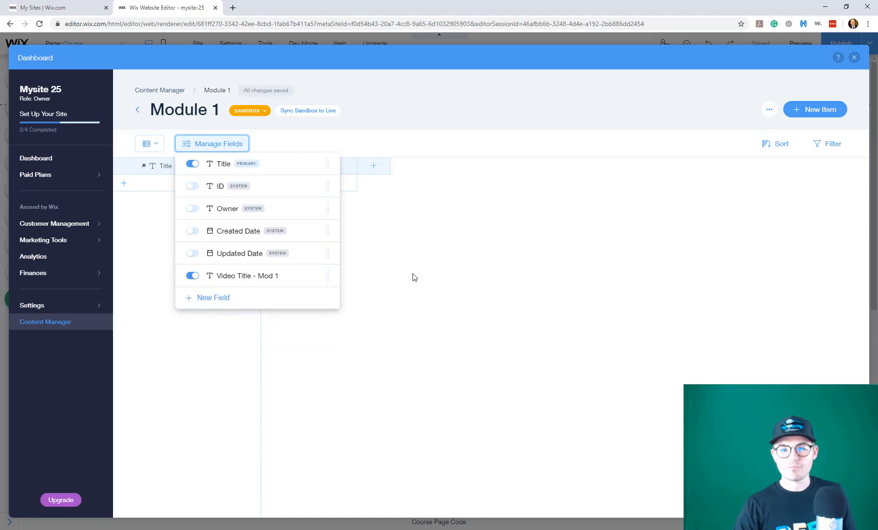
Step: Add a URL-type field named 'Video - Mod 1' and save it
click(213, 298)
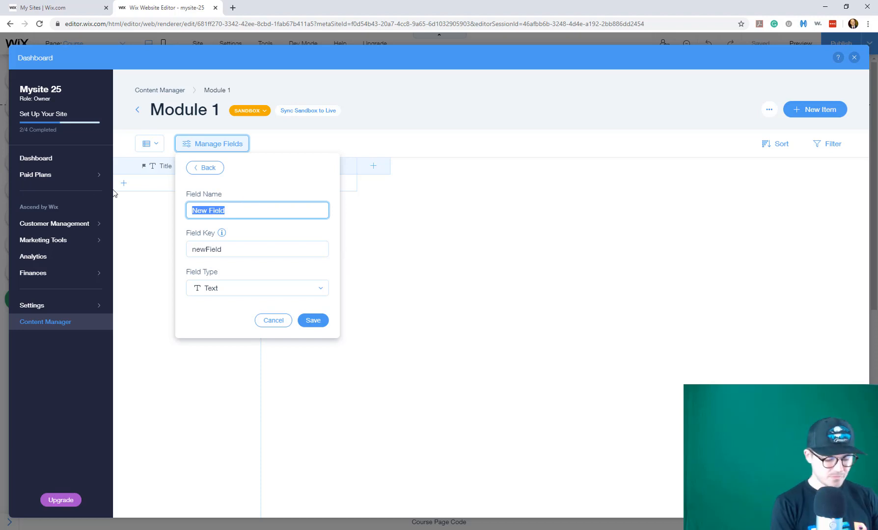
text(Video - Mod 1)
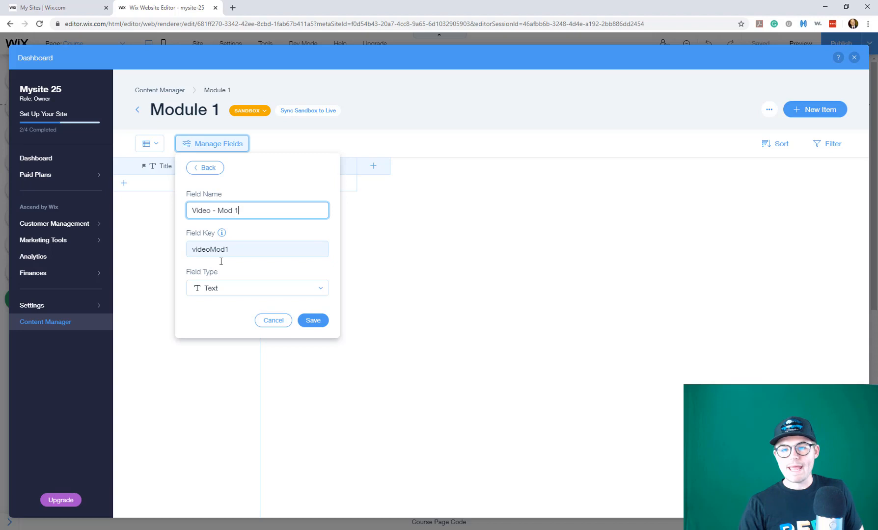
click(256, 287)
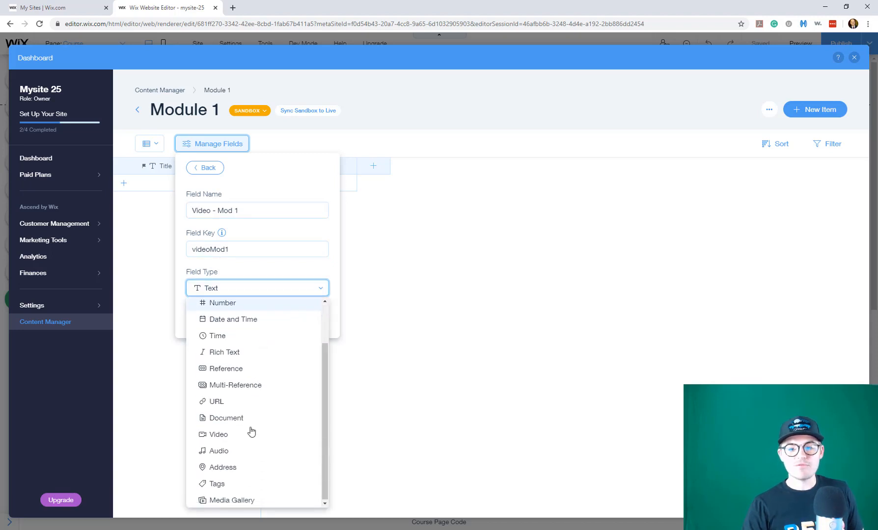
click(216, 402)
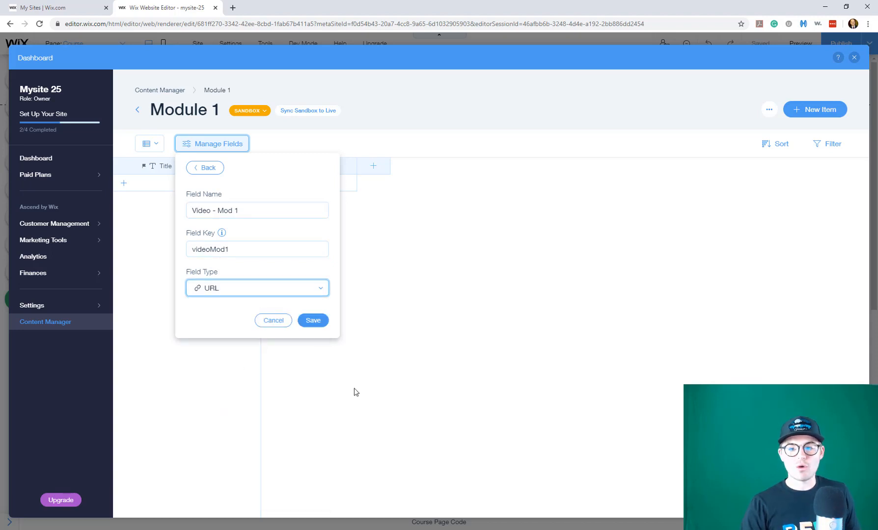
click(313, 320)
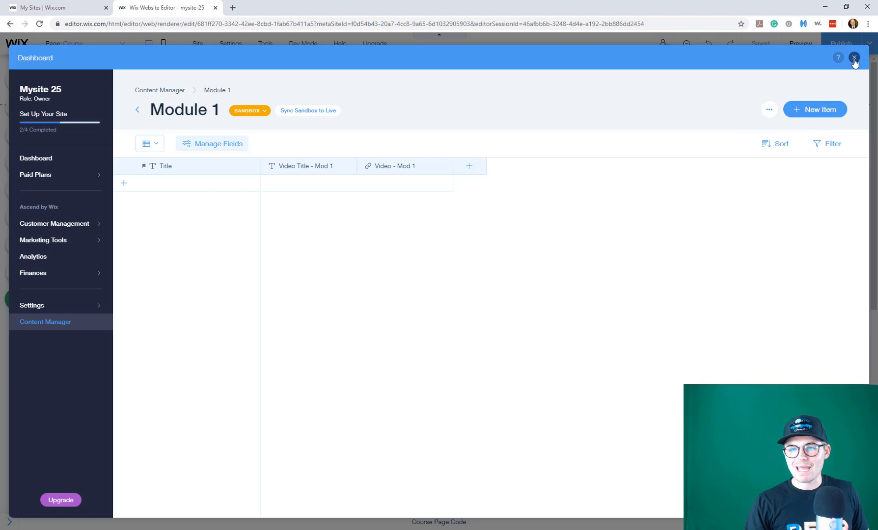
Step: Close the dashboard and add a new member page, then reach its settings
click(854, 58)
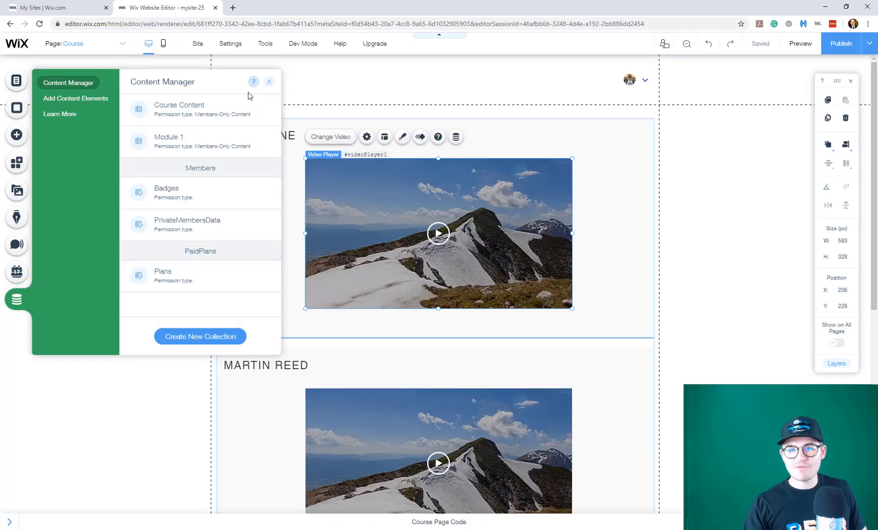
click(269, 81)
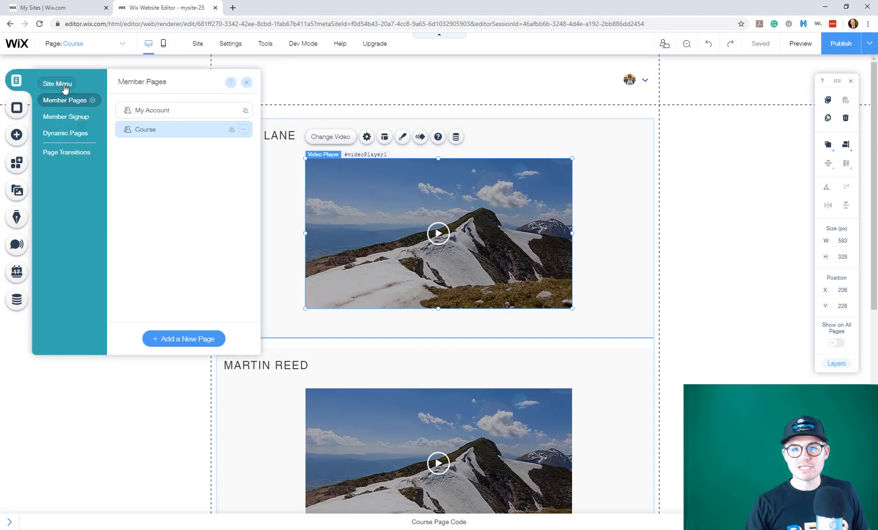
click(242, 130)
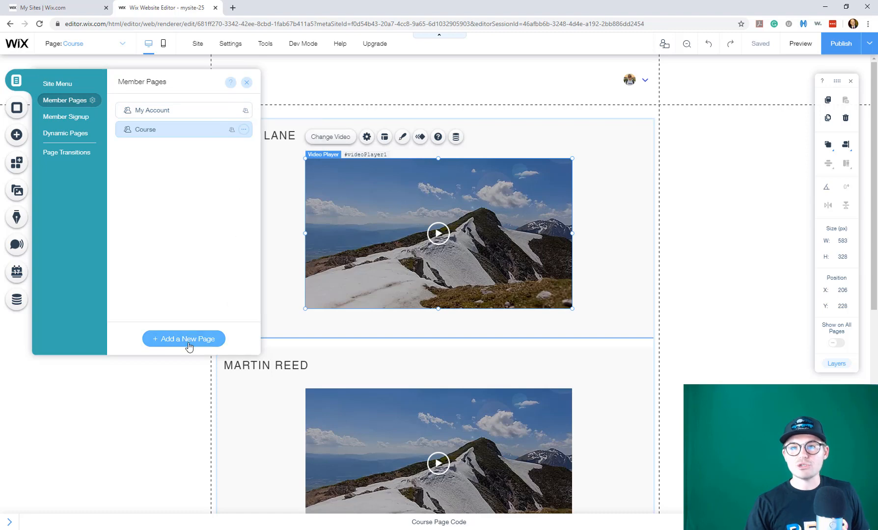
mouse_move(564, 161)
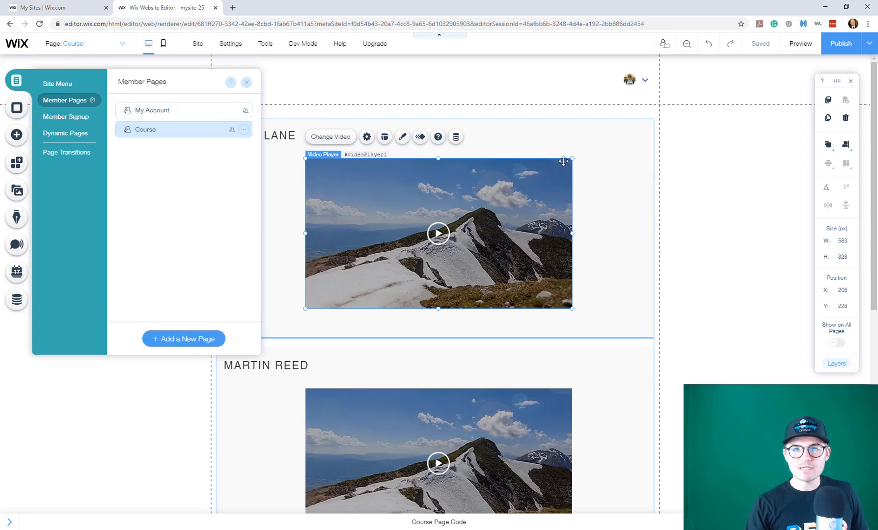
click(174, 272)
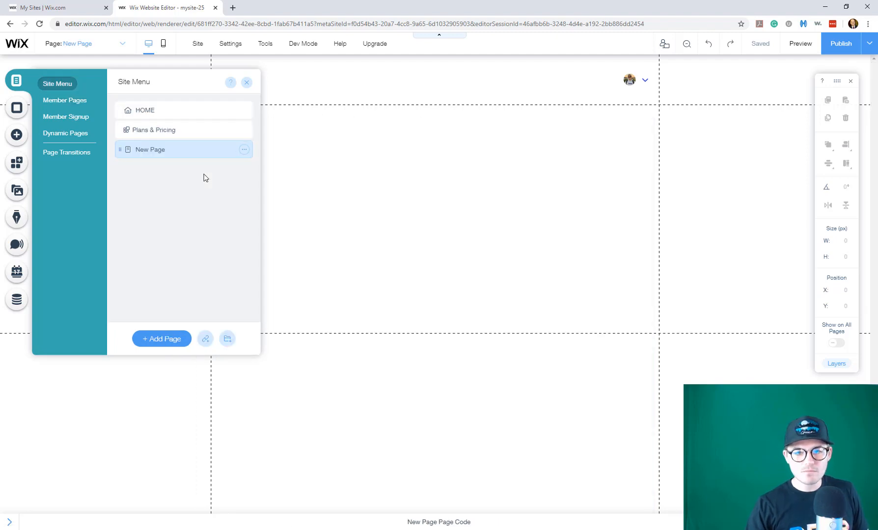
click(65, 99)
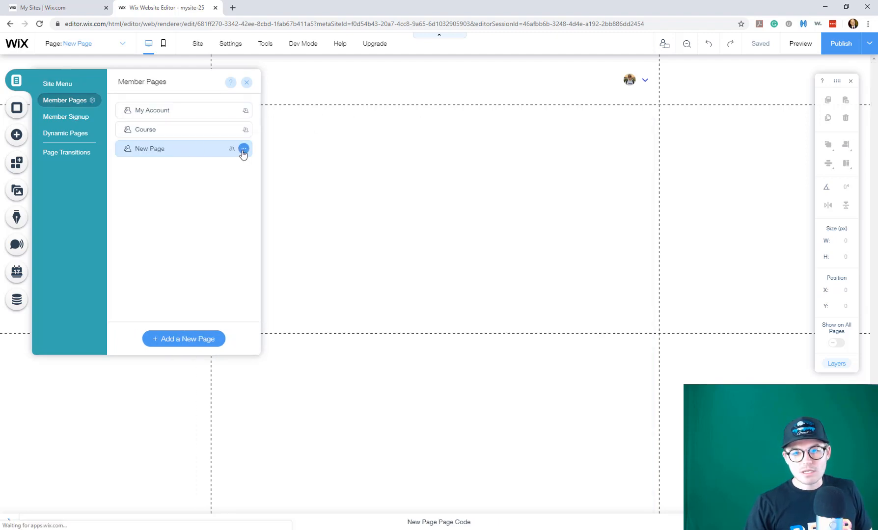
click(243, 151)
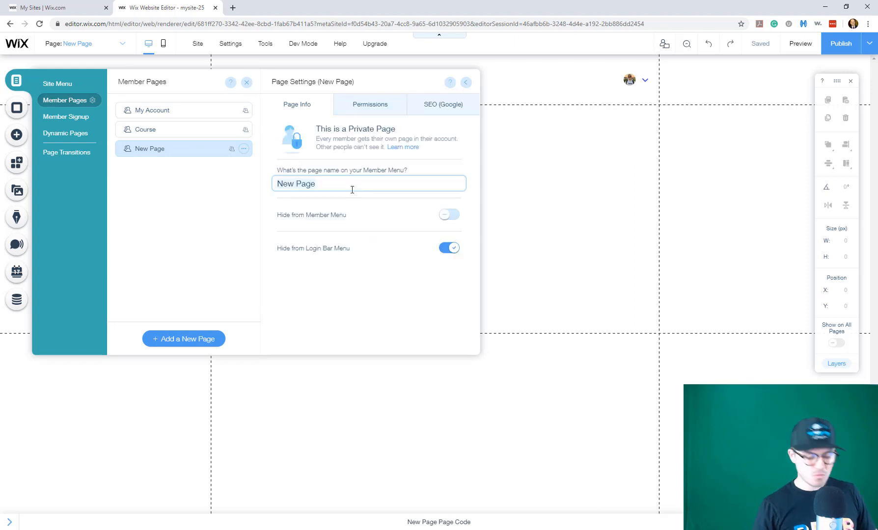
Step: Rename the new member page to 'Module 1' and close the pages panel
text(Modeul)
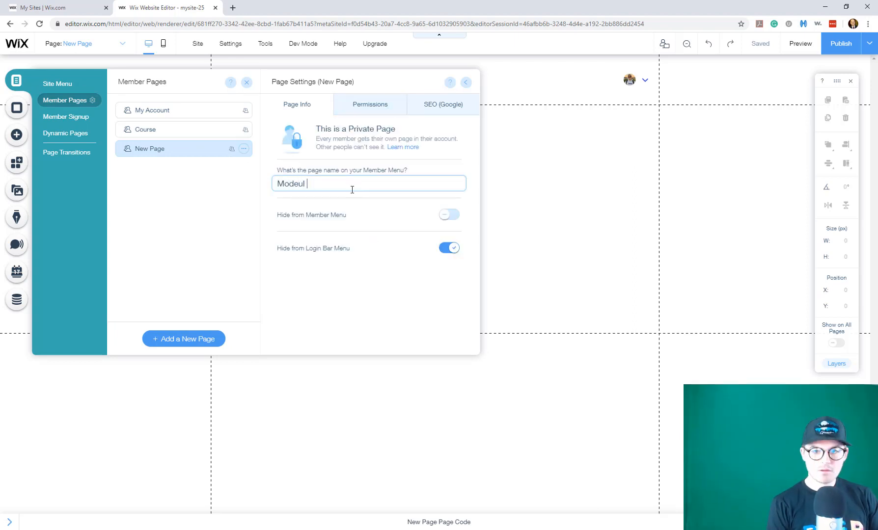
key(Backspace)
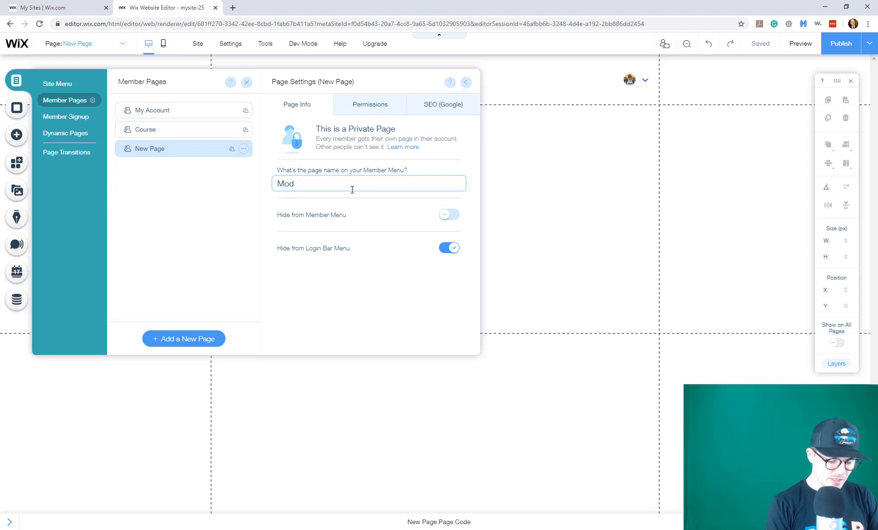
text(ule 1)
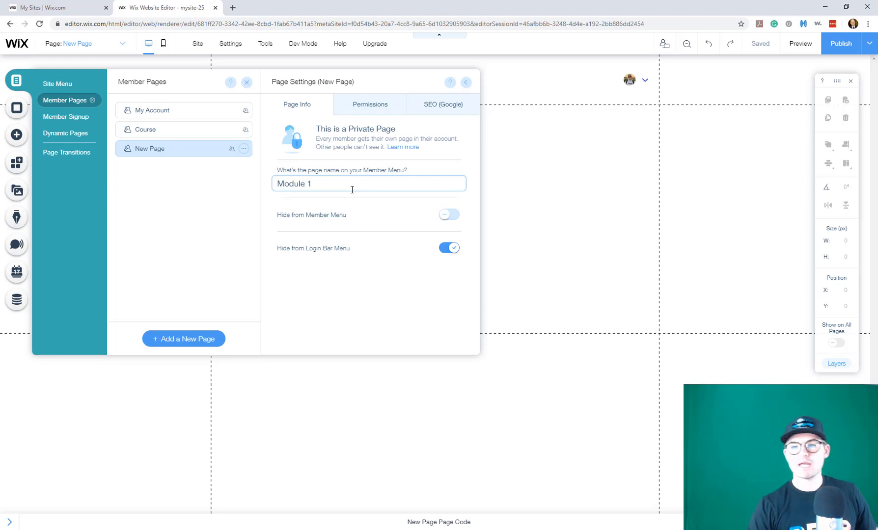
mouse_move(442, 144)
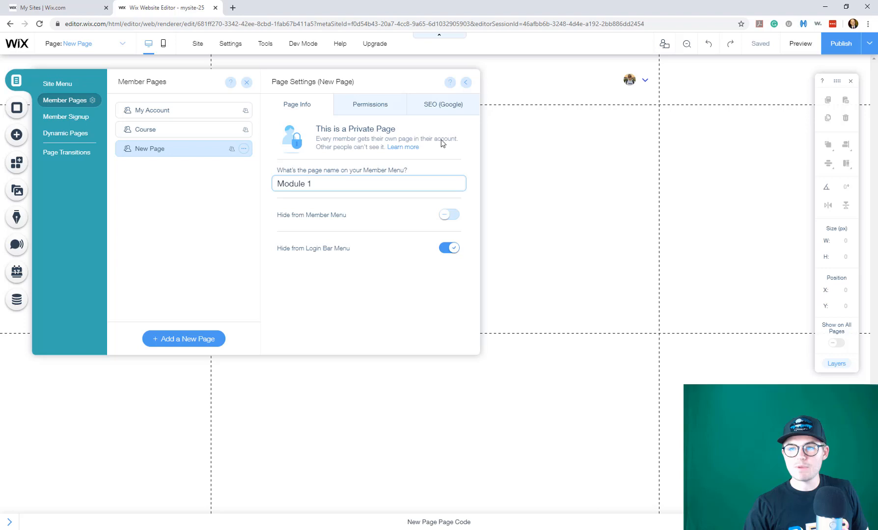
click(466, 81)
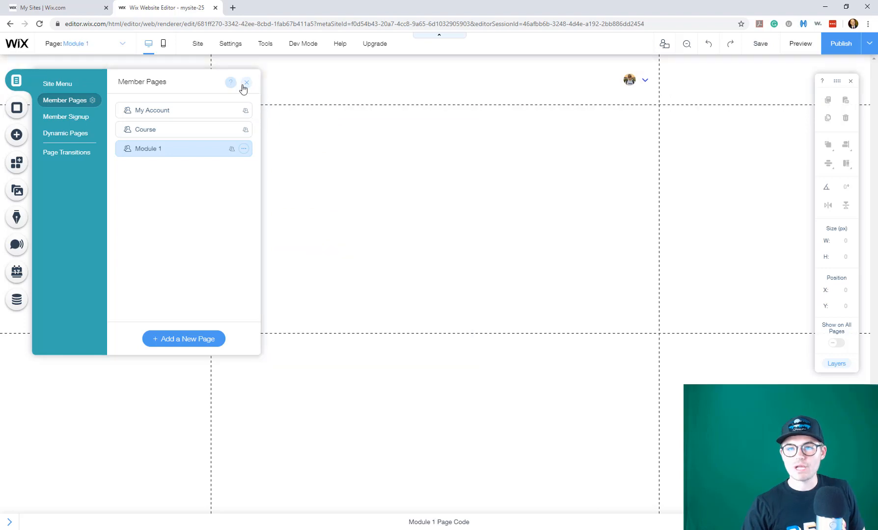
click(245, 83)
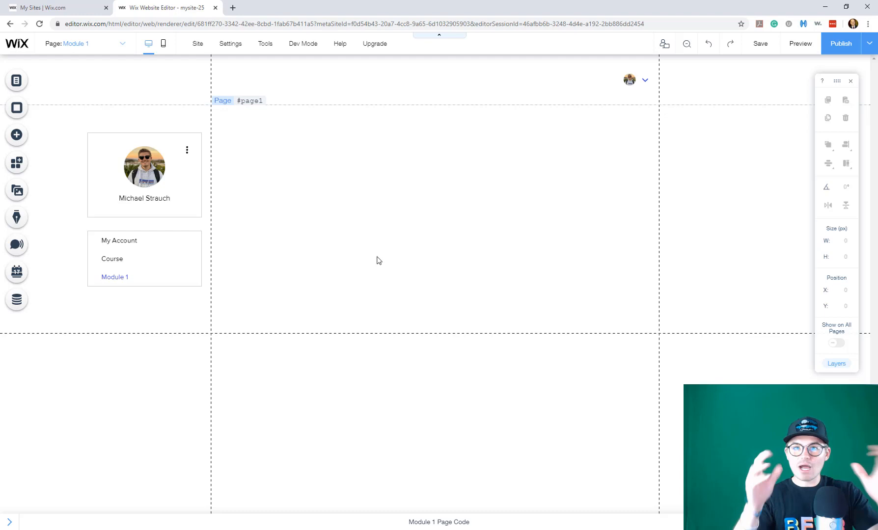
Step: Save the site with the empty Module 1 member page open
click(760, 43)
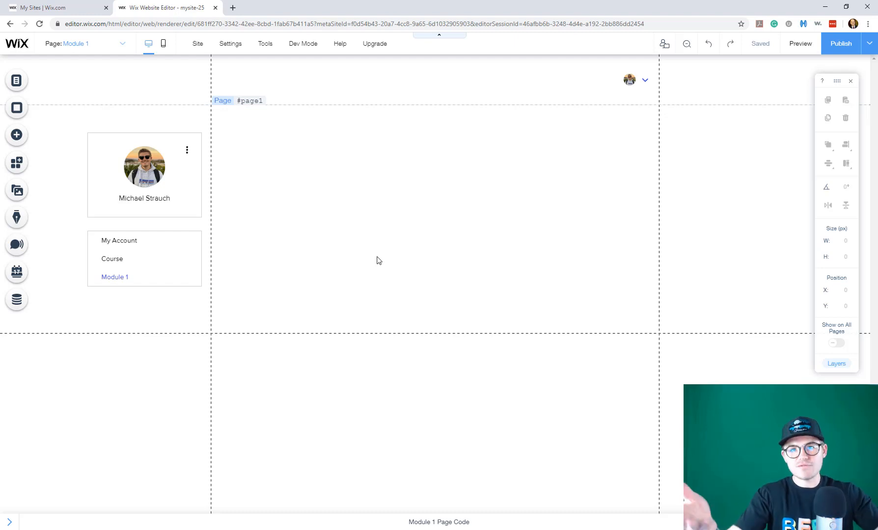
mouse_move(255, 162)
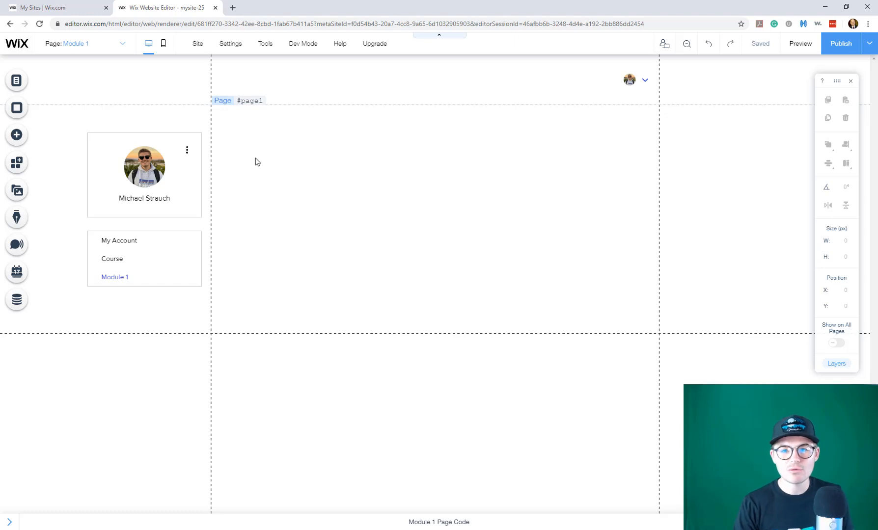
mouse_move(47, 189)
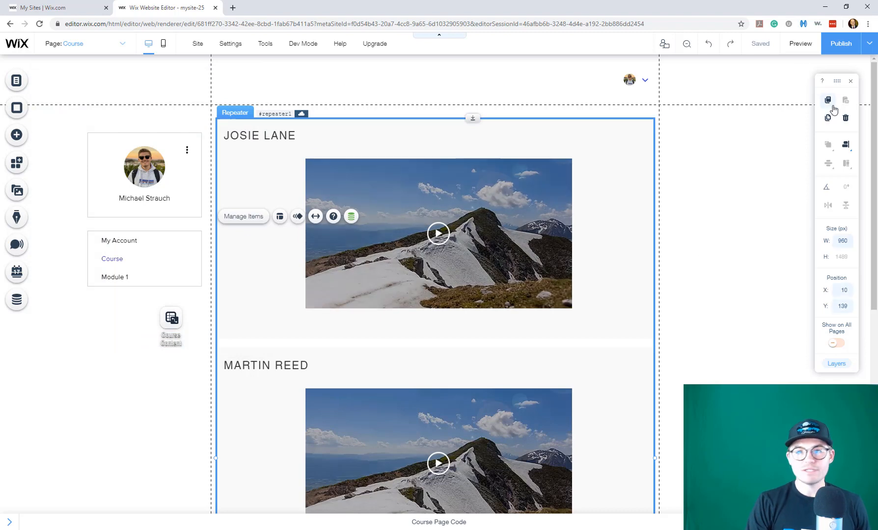
mouse_move(829, 101)
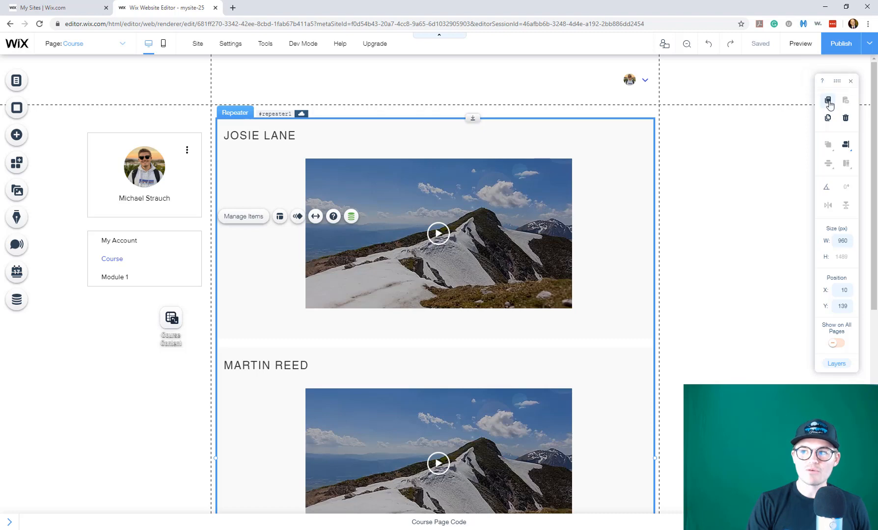
mouse_move(828, 102)
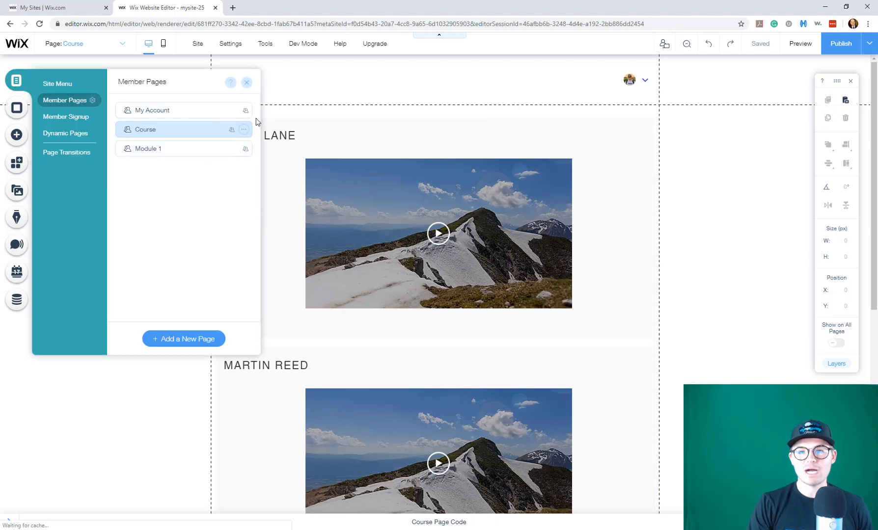
Step: Switch to the Module 1 member page from the Pages panel
click(149, 148)
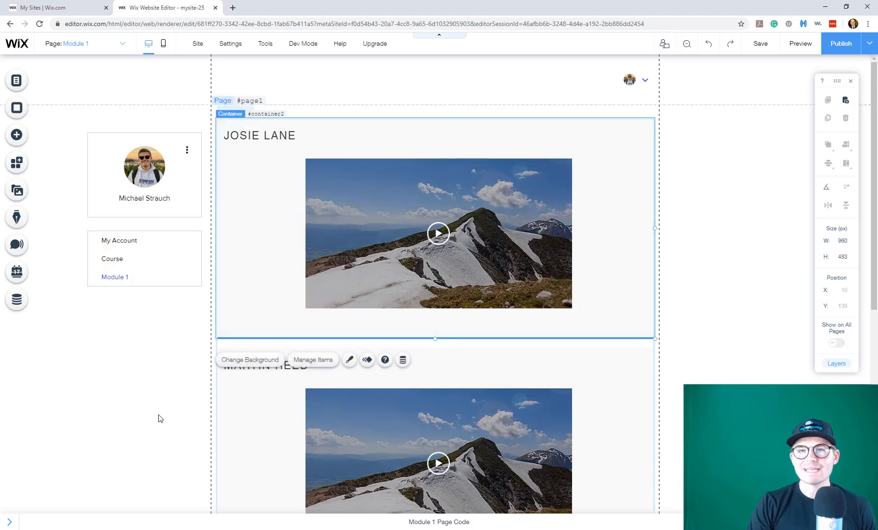
mouse_move(151, 406)
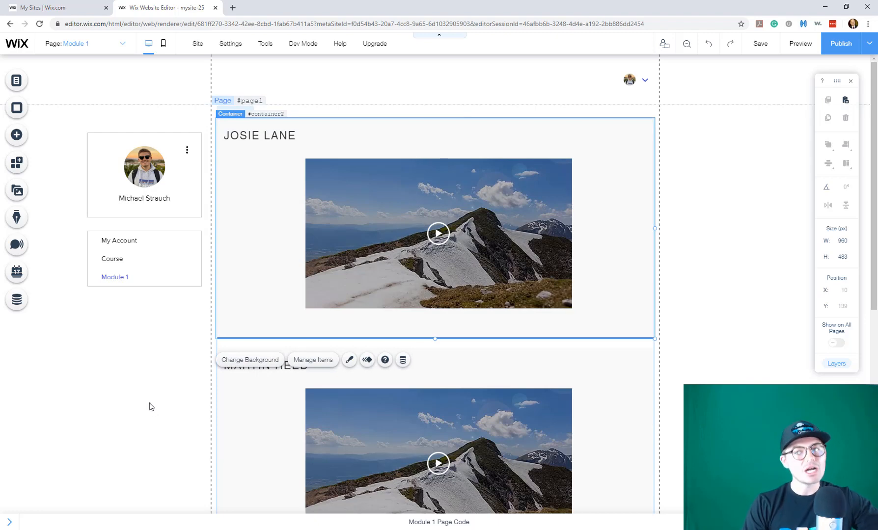
mouse_move(86, 346)
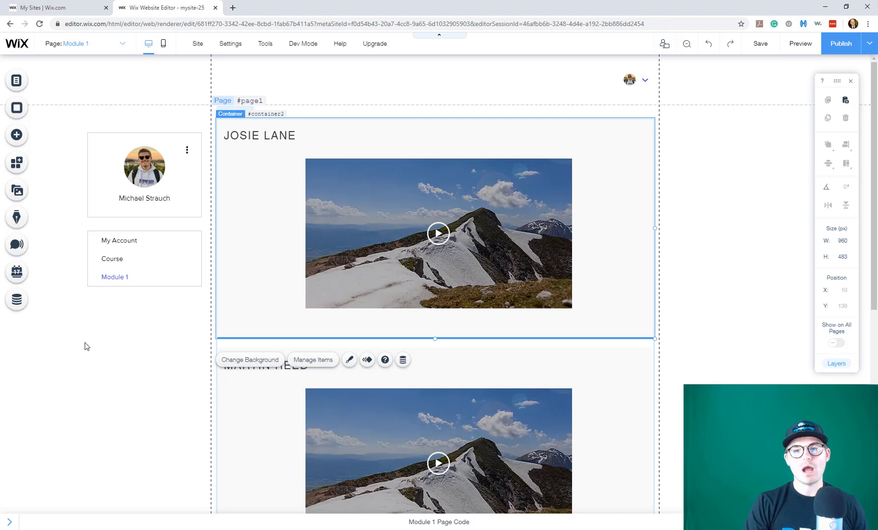
mouse_move(17, 300)
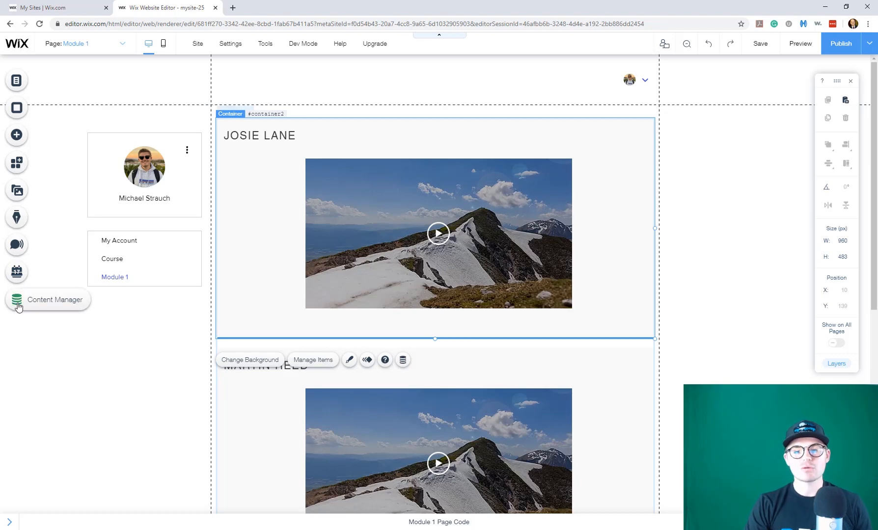
Step: Add a read-only Module 1 dataset showing 12 items and close its settings
click(17, 300)
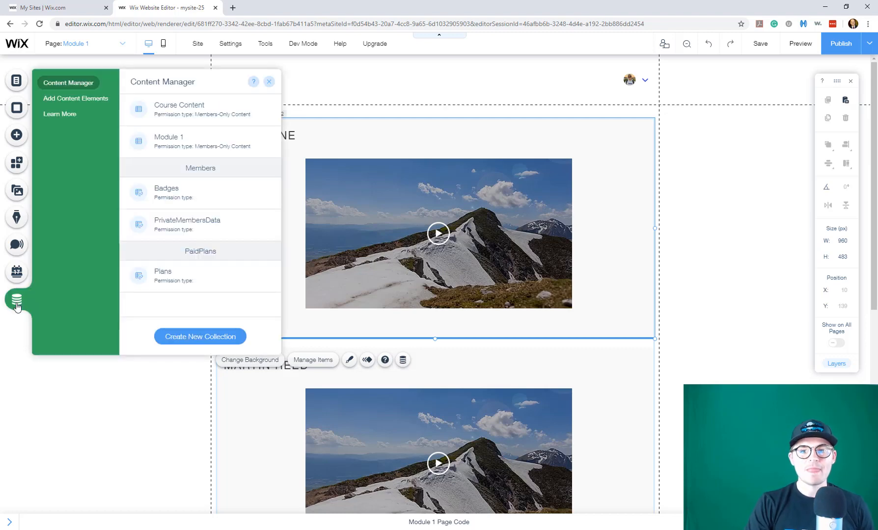
click(74, 98)
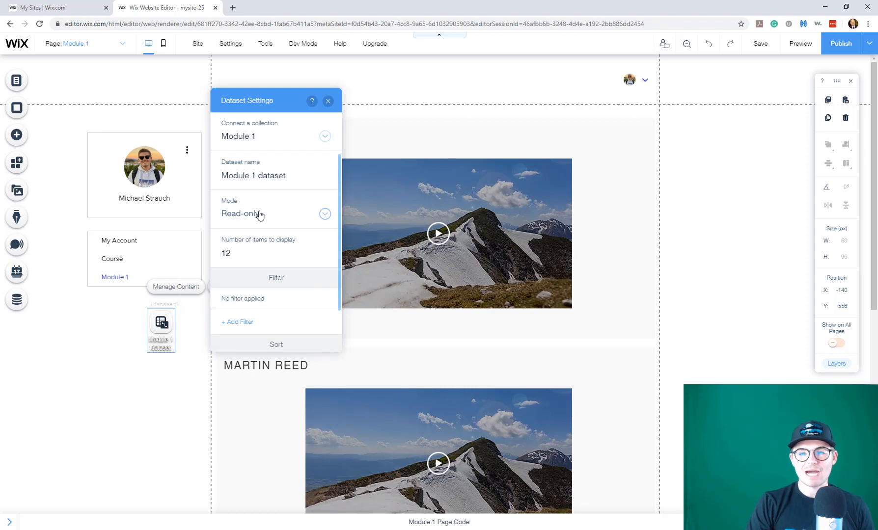
click(276, 254)
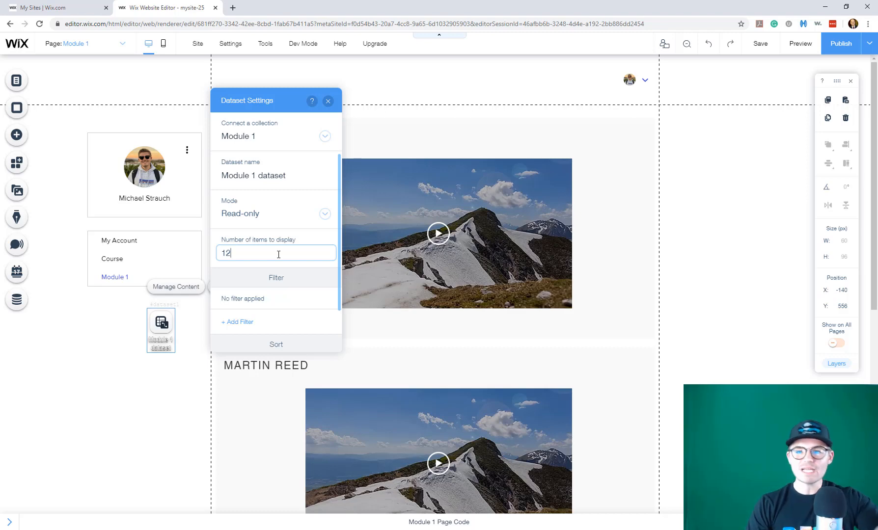
mouse_move(306, 235)
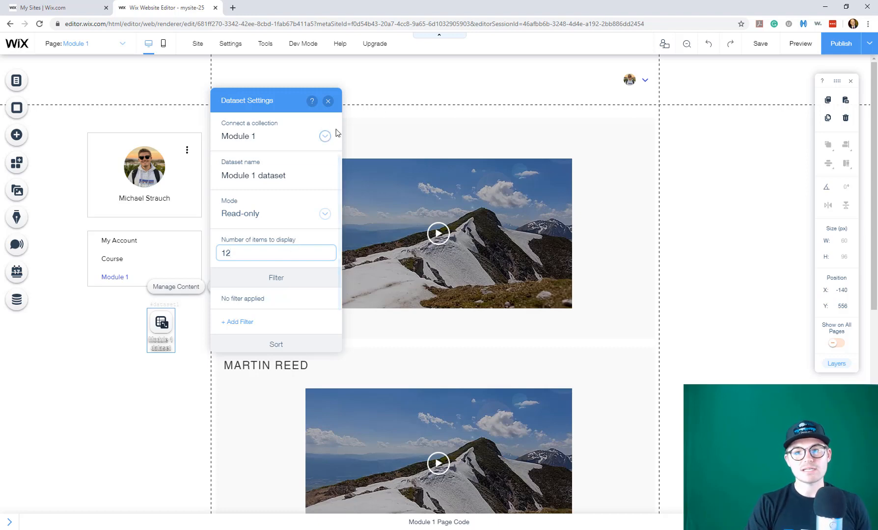
click(328, 101)
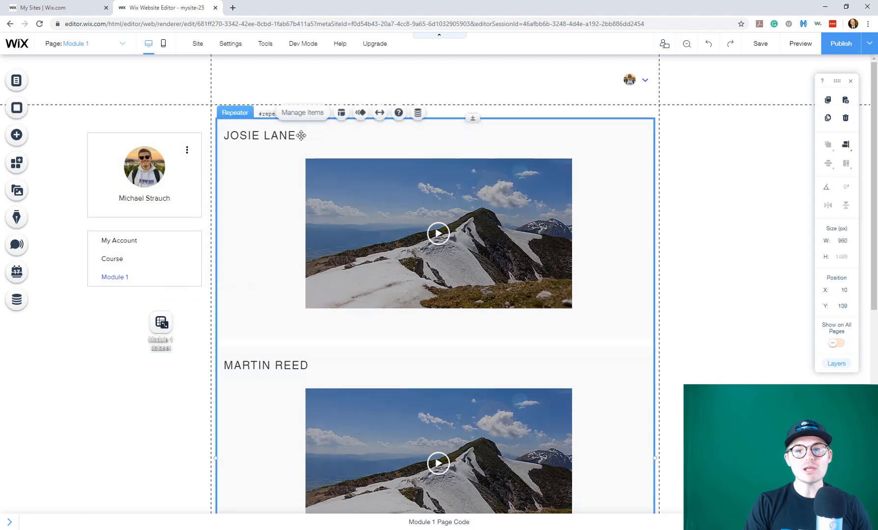
Step: Connect the repeater title text to the Video Title - Mod 1 field
click(263, 136)
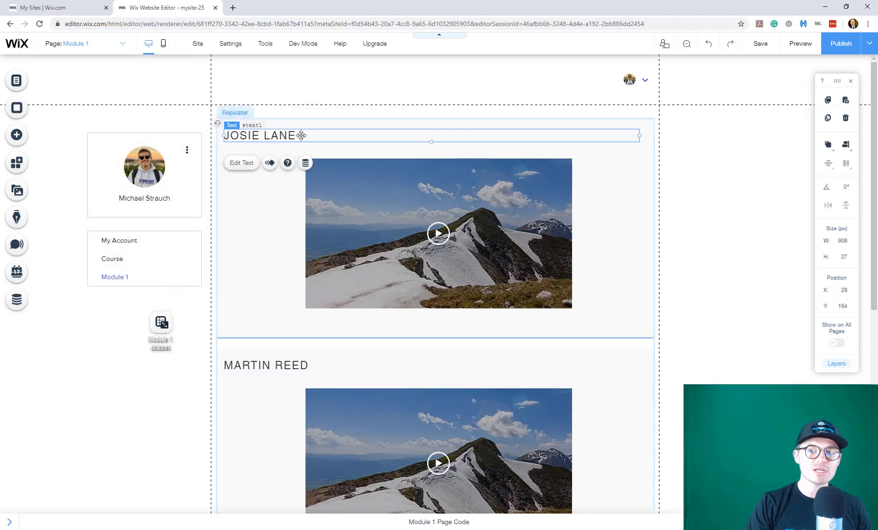
click(306, 163)
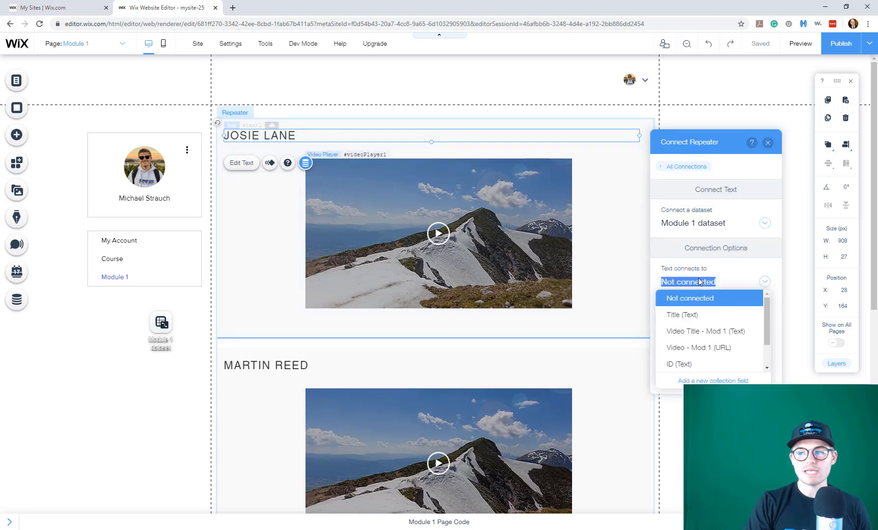
click(706, 331)
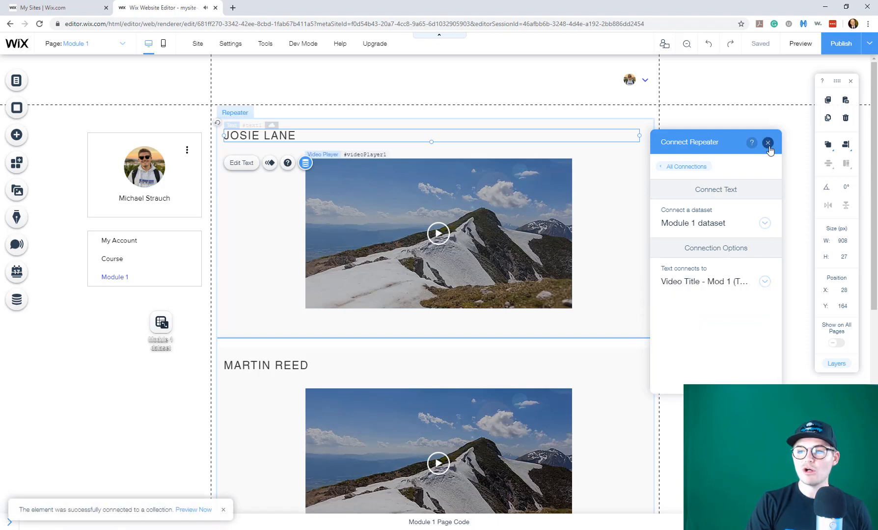
click(768, 142)
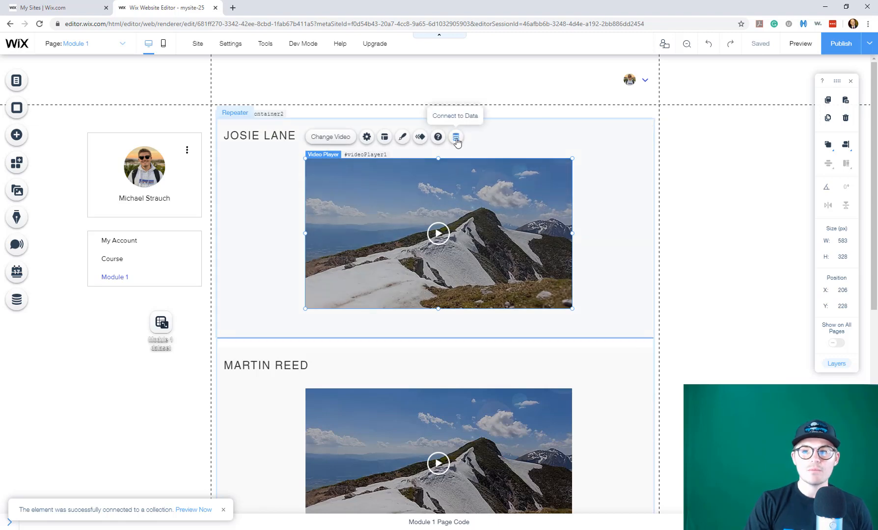
Step: Connect the video player's source to the Video - Mod 1 URL field
click(457, 136)
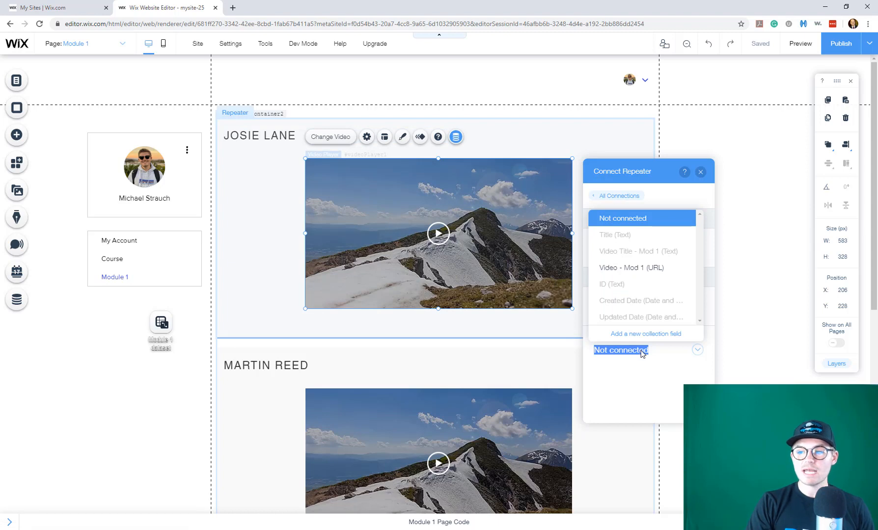
click(631, 268)
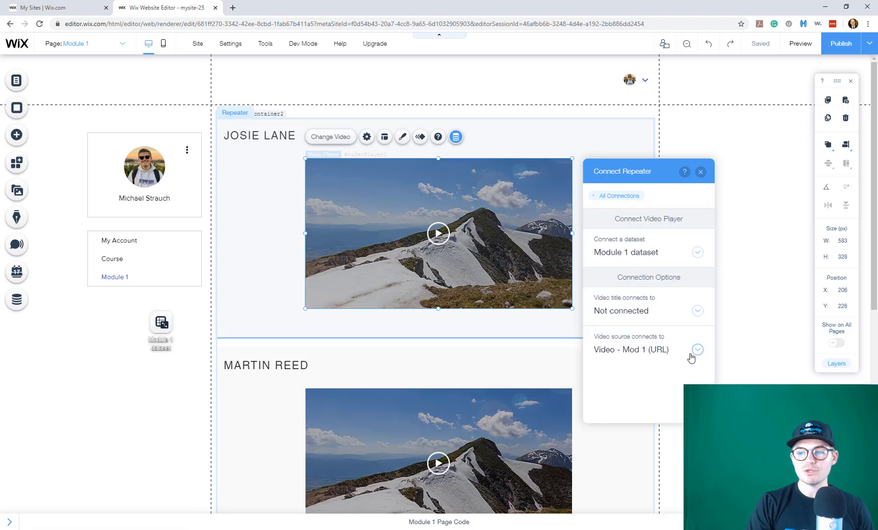
click(700, 172)
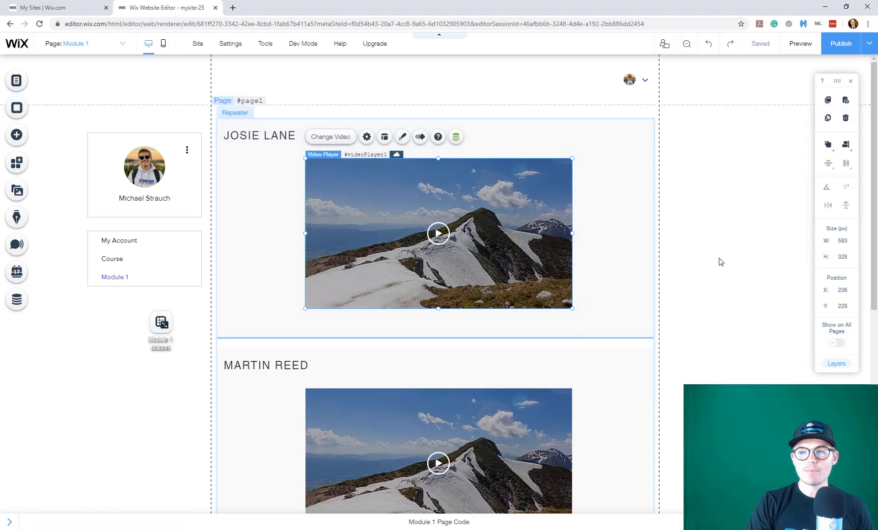
mouse_move(725, 275)
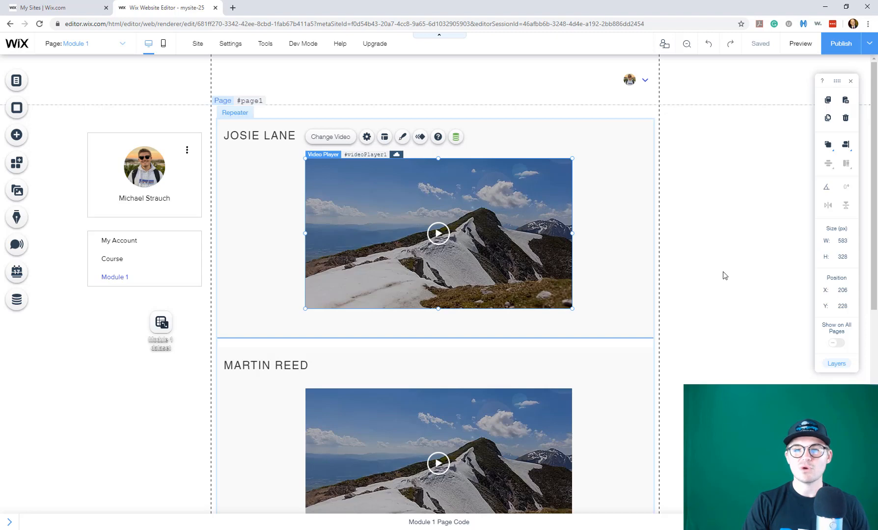
mouse_move(694, 259)
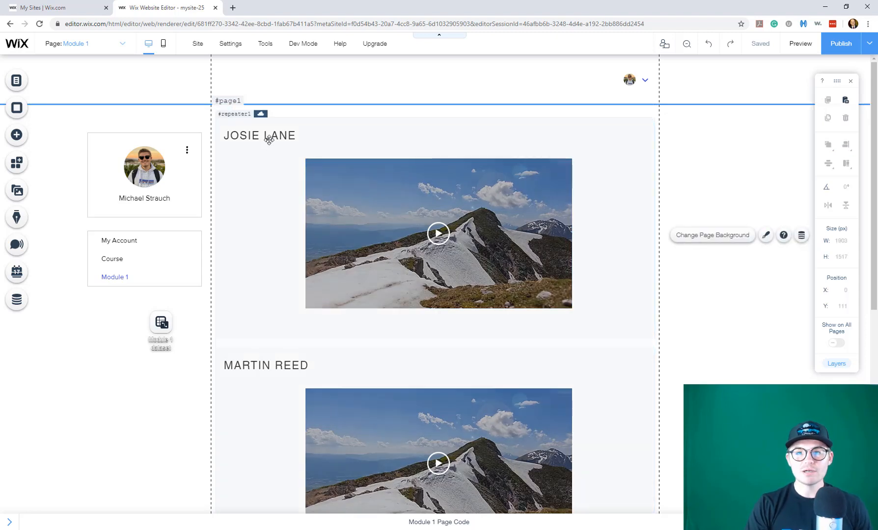
mouse_move(320, 140)
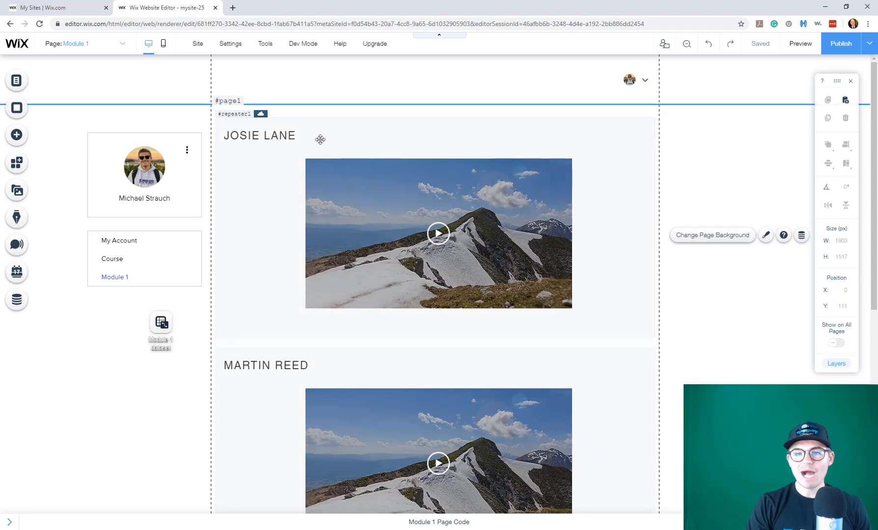
mouse_move(271, 326)
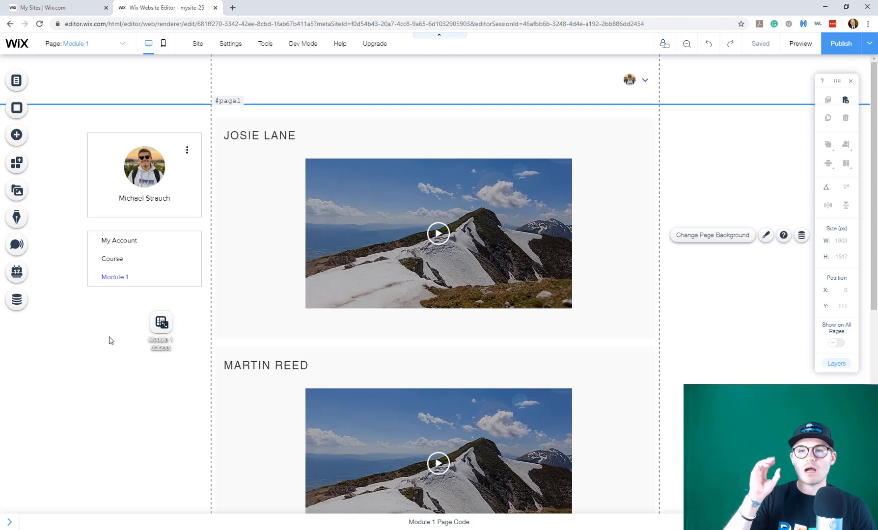
mouse_move(171, 341)
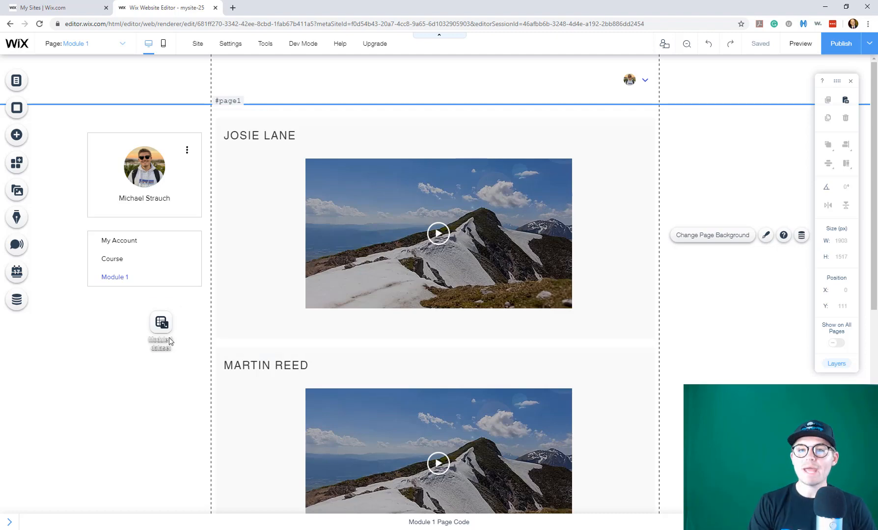
mouse_move(70, 351)
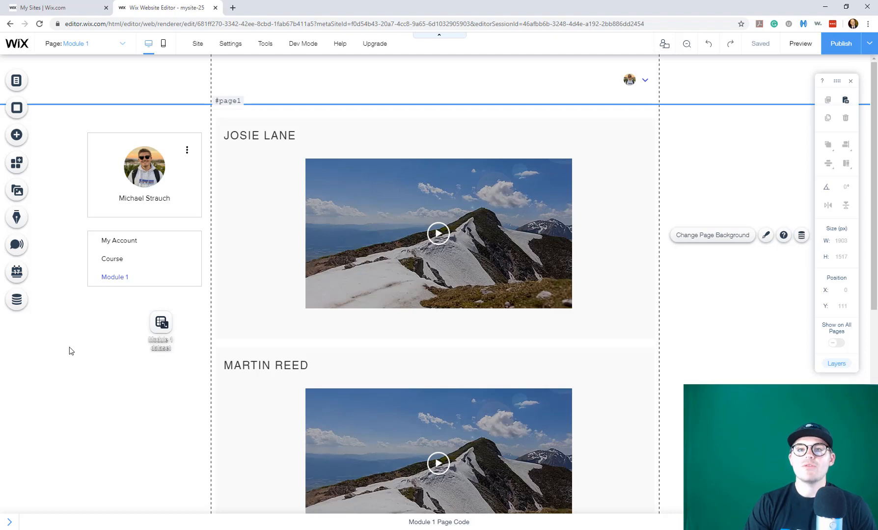
mouse_move(81, 364)
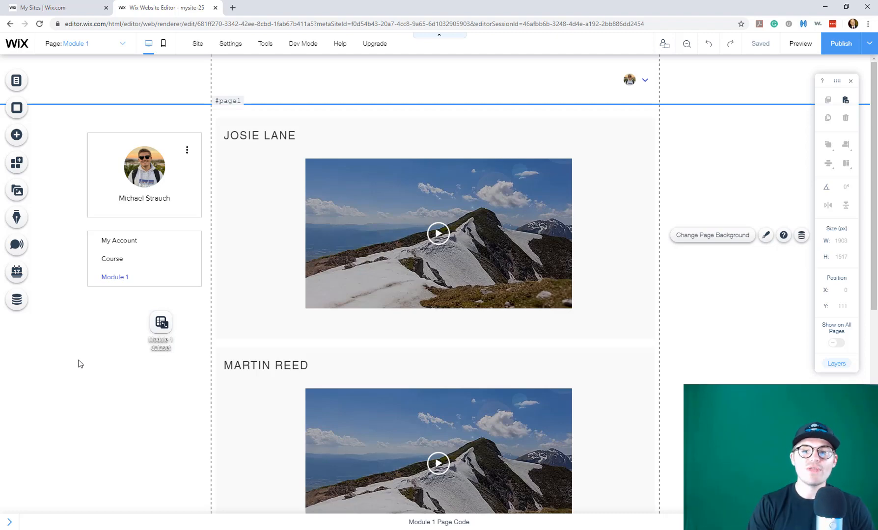
mouse_move(102, 384)
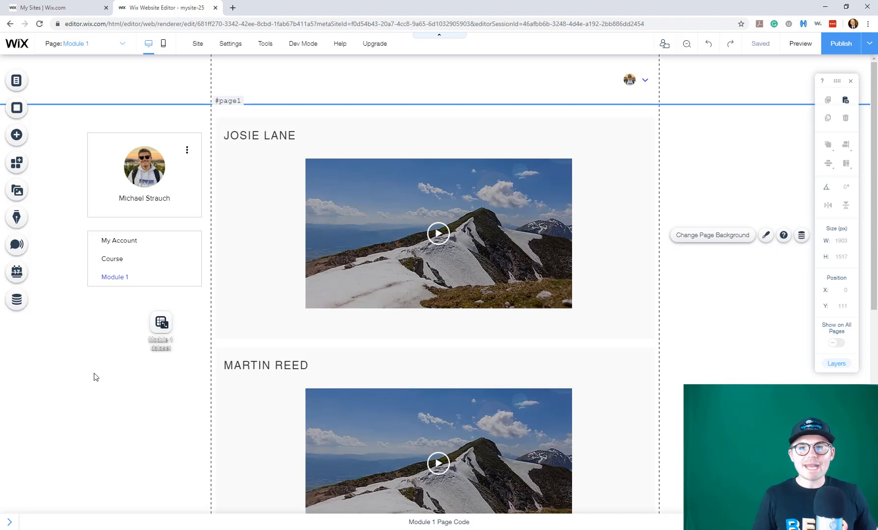
mouse_move(124, 410)
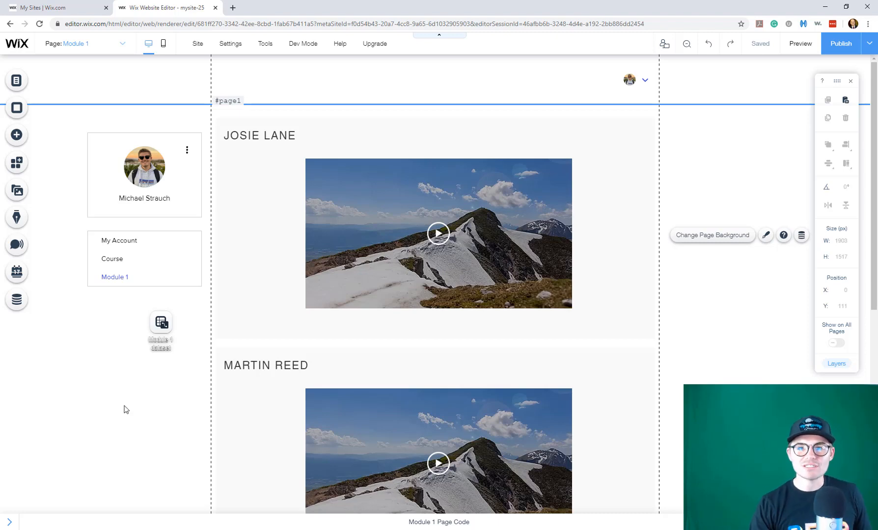